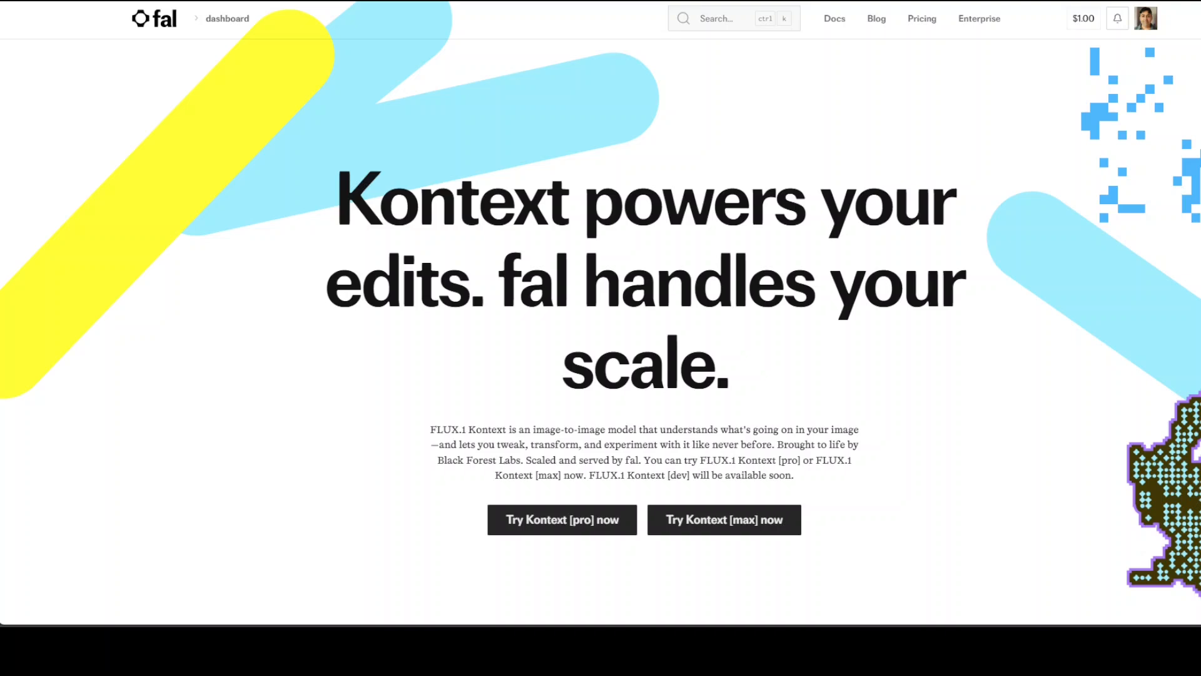
mouse_move(269, 151)
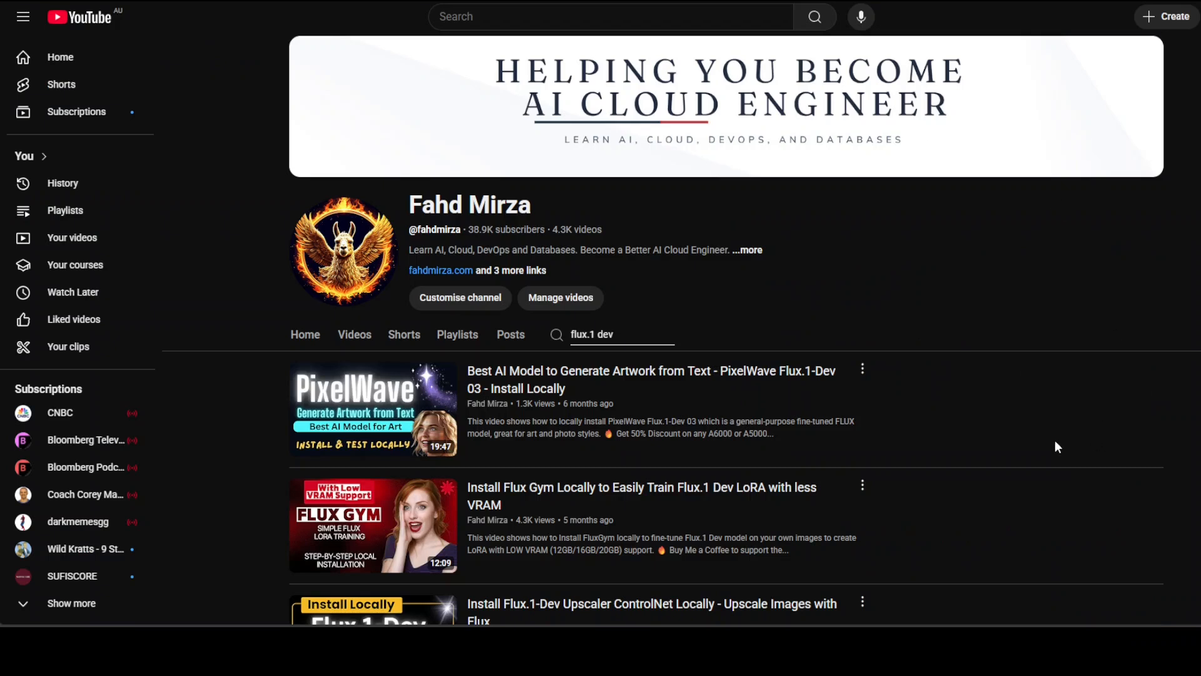
Scroll the Kontext page and open the FLUX.1 Kontext [max] playground
scroll(down, 3)
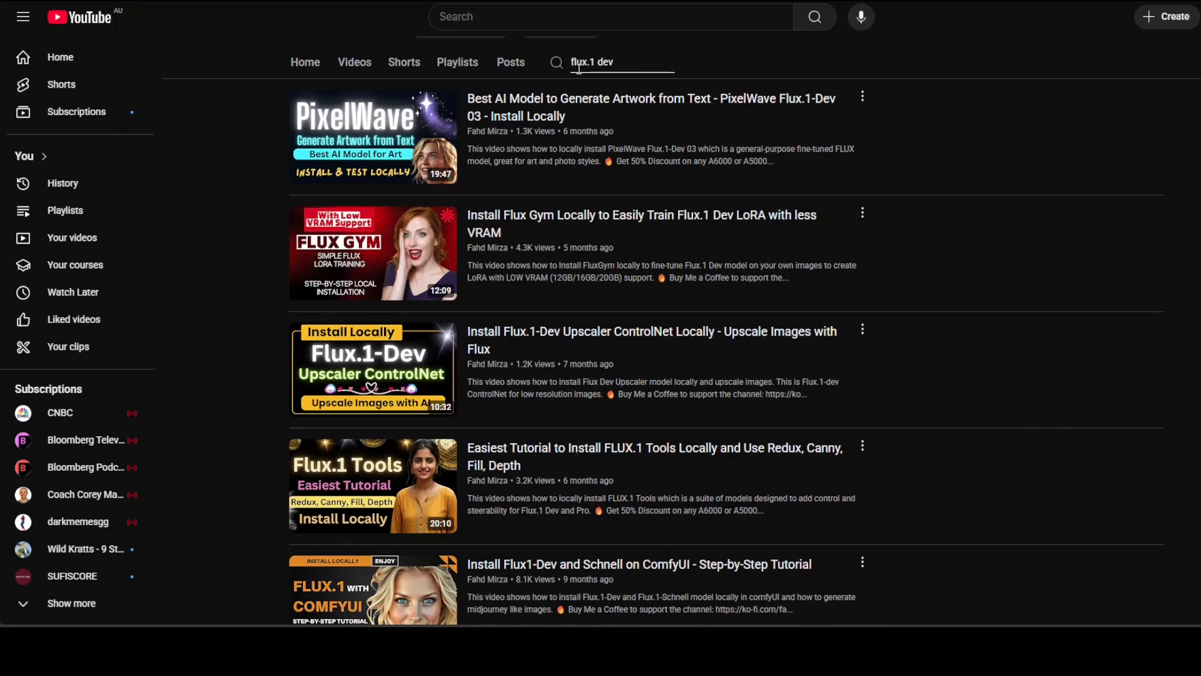
scroll(down, 3)
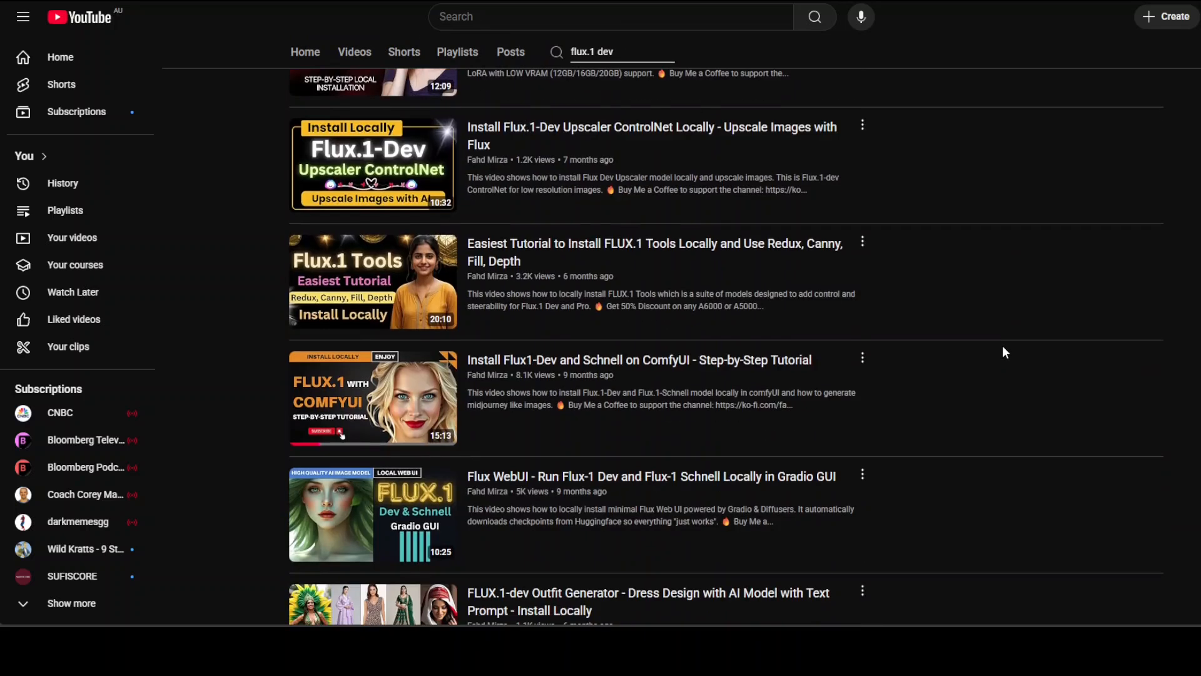
scroll(down, 3)
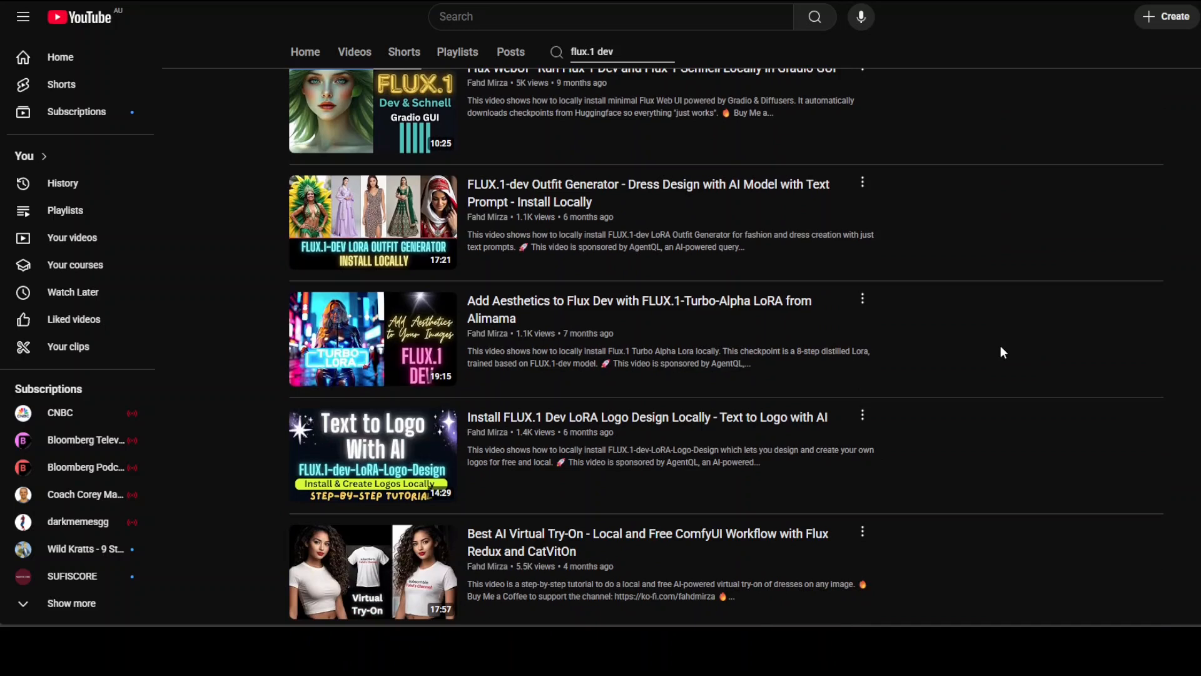
mouse_move(997, 352)
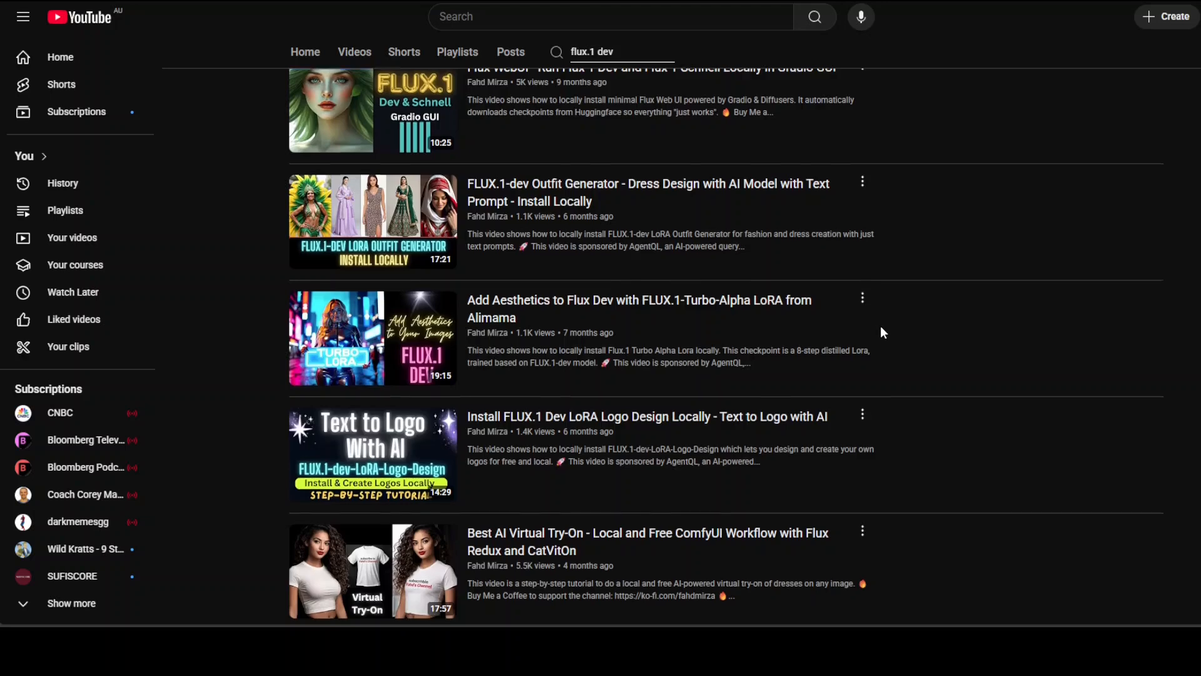
scroll(down, 3)
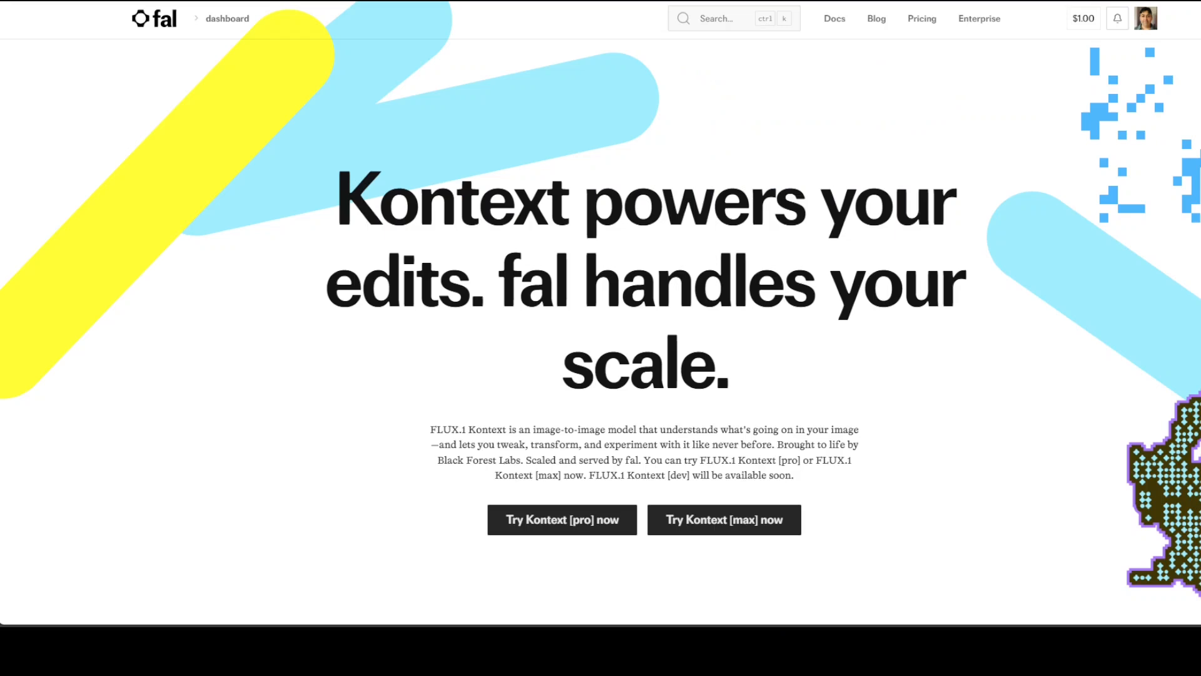
mouse_move(666, 256)
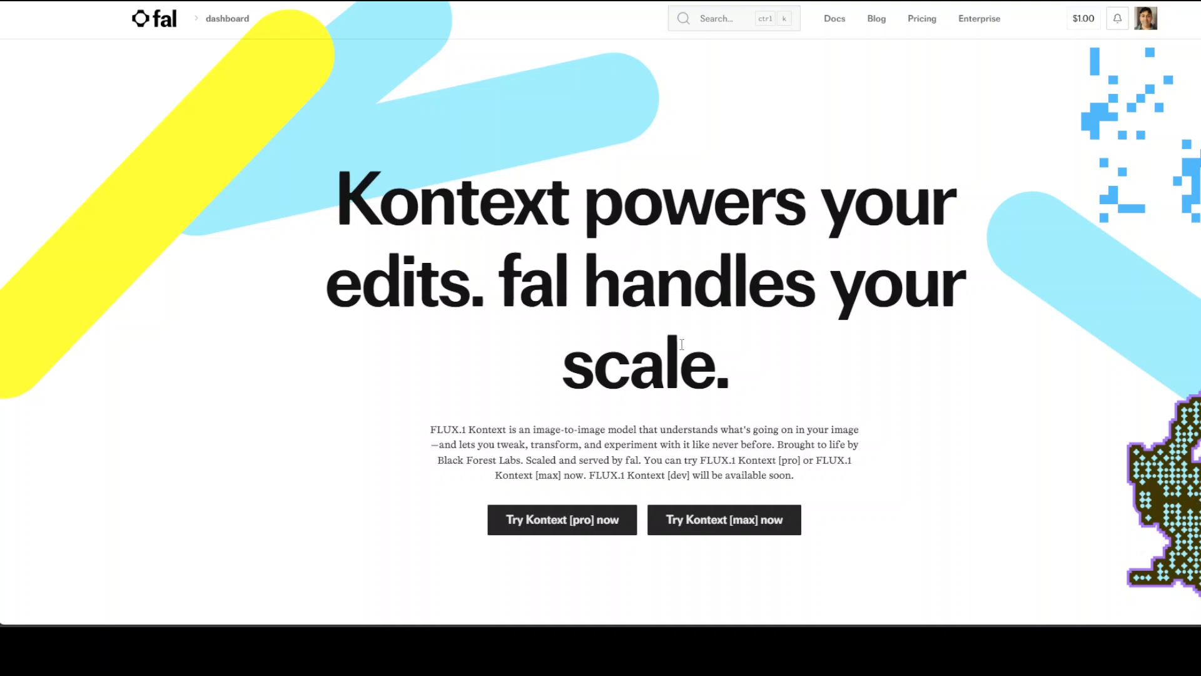
mouse_move(548, 318)
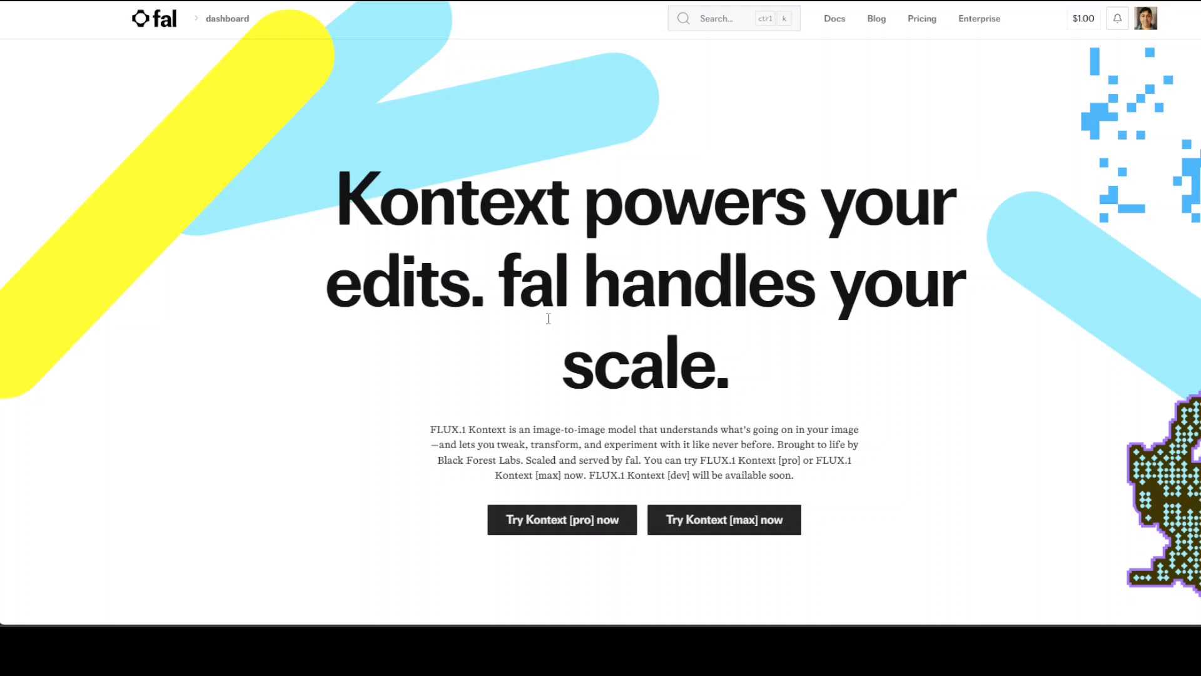
mouse_move(744, 206)
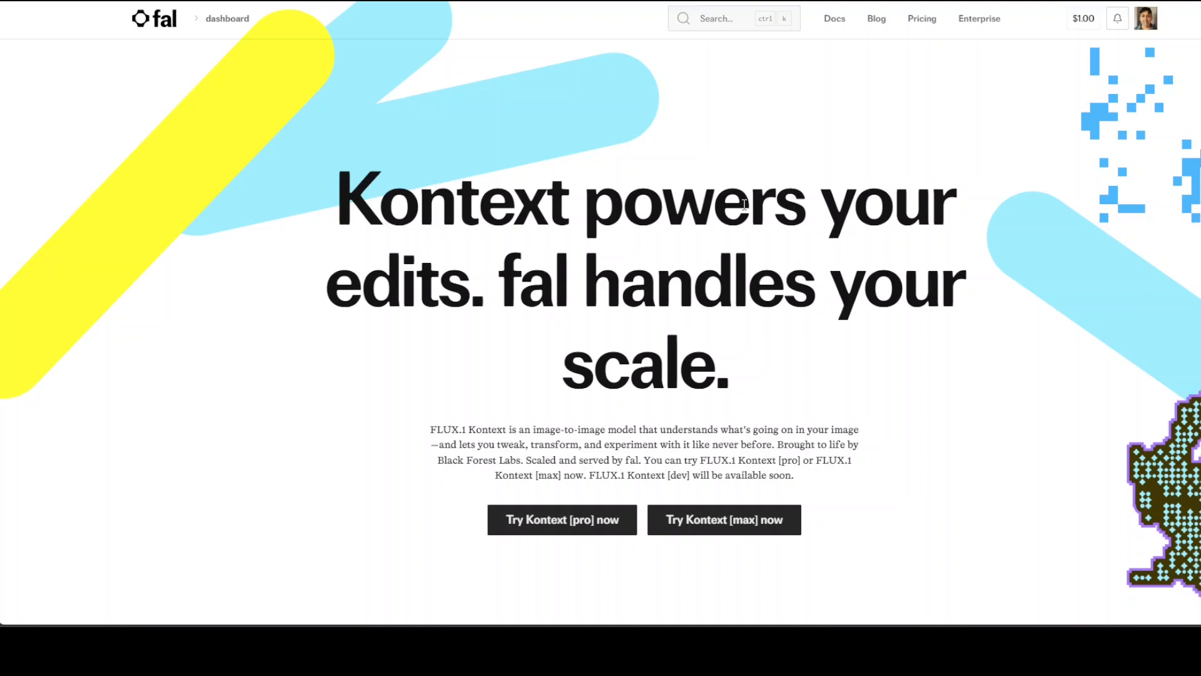
mouse_move(677, 222)
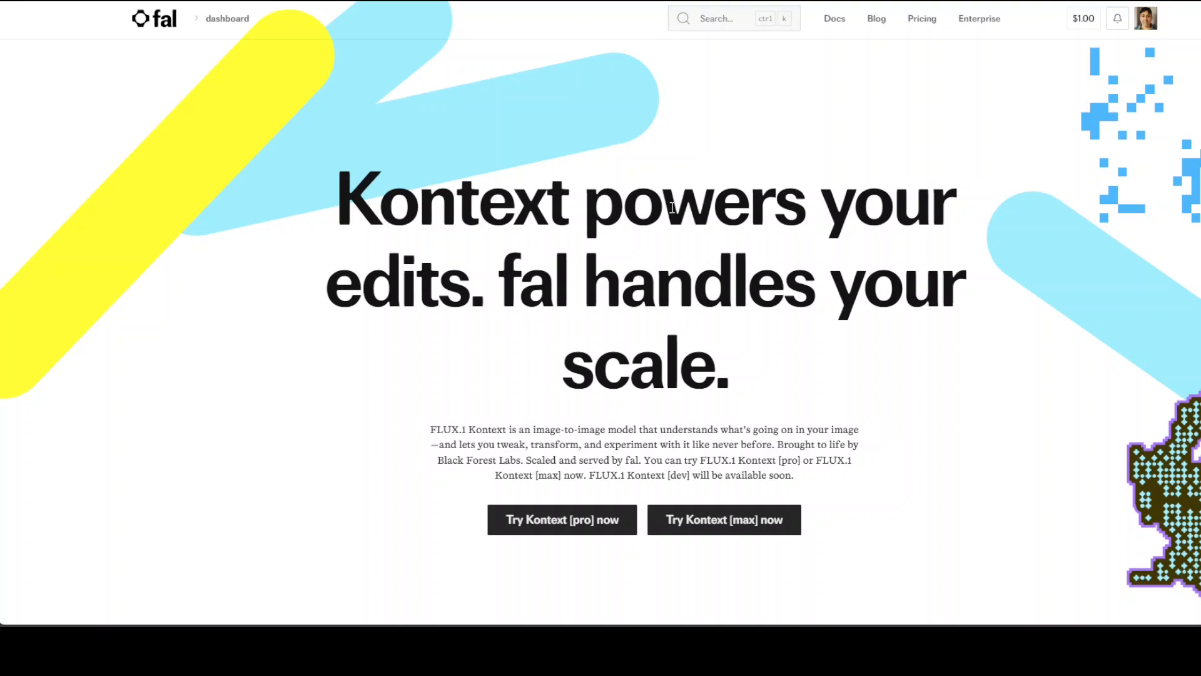
click(723, 519)
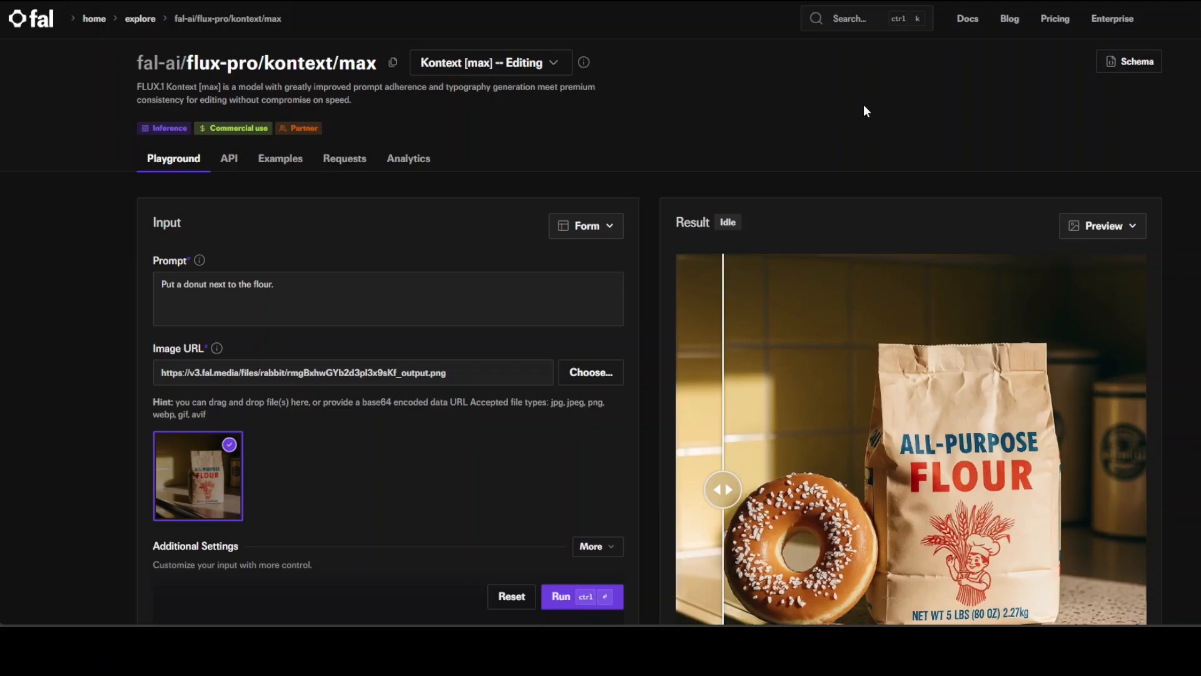
mouse_move(785, 112)
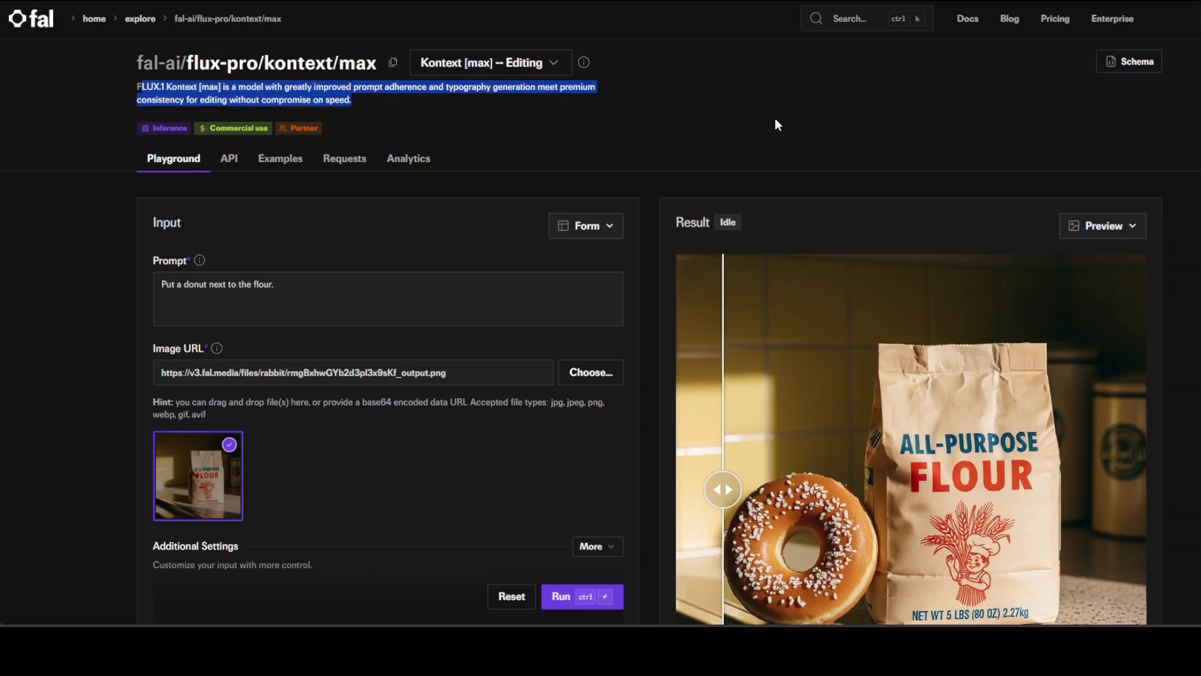
Scroll through the Playground tab to view the donut-beside-flour example edit
scroll(down, 3)
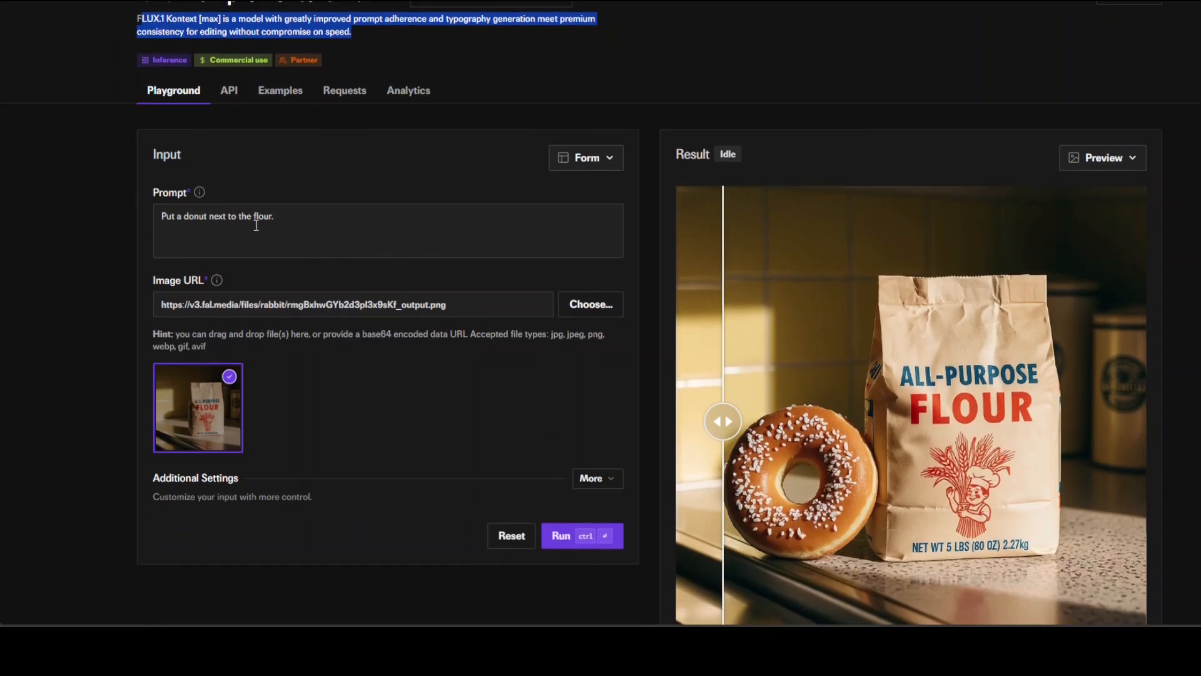
scroll(down, 3)
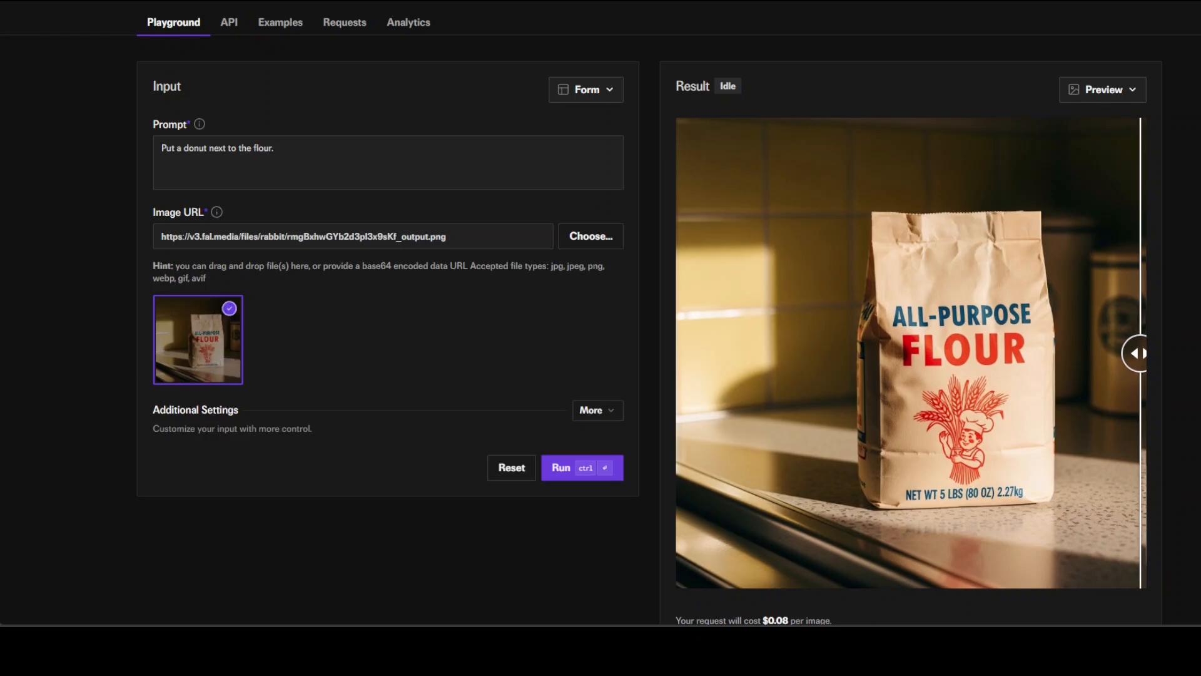
scroll(up, 3)
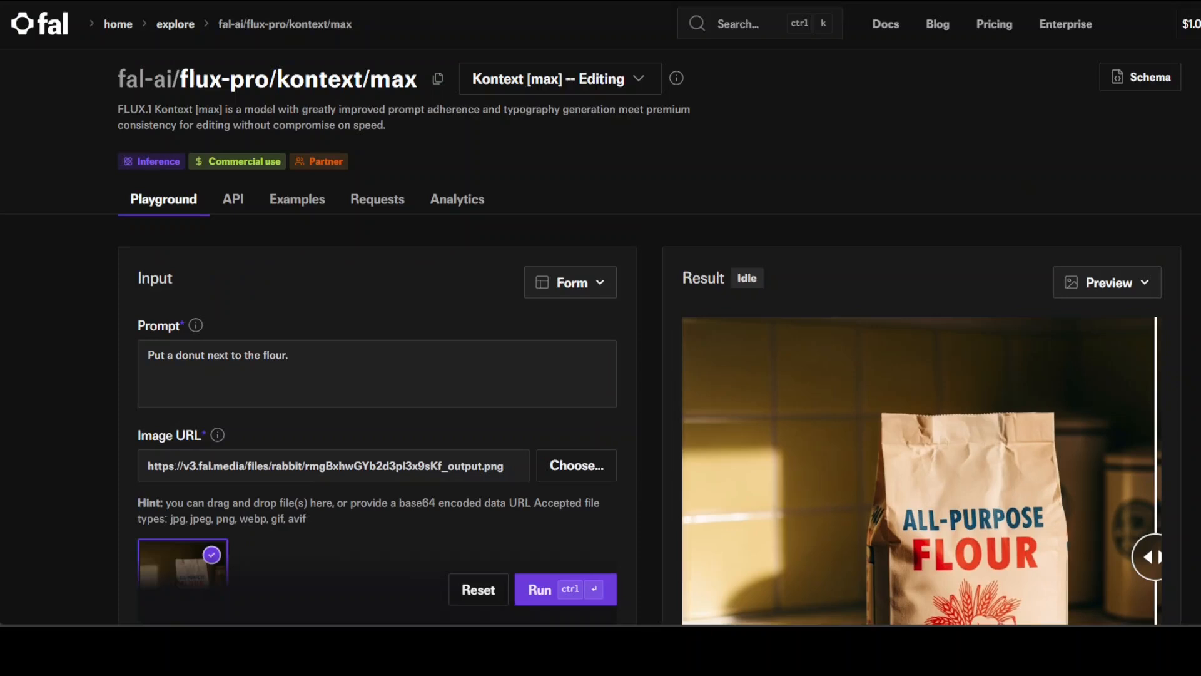
scroll(down, 3)
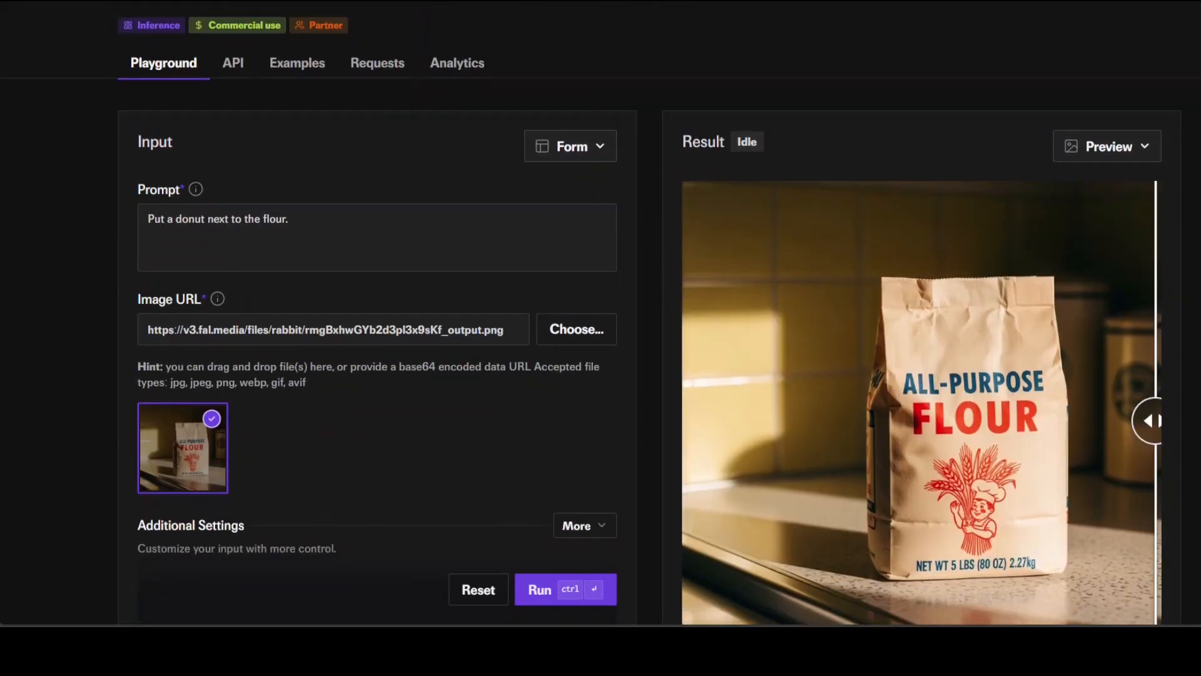
scroll(down, 3)
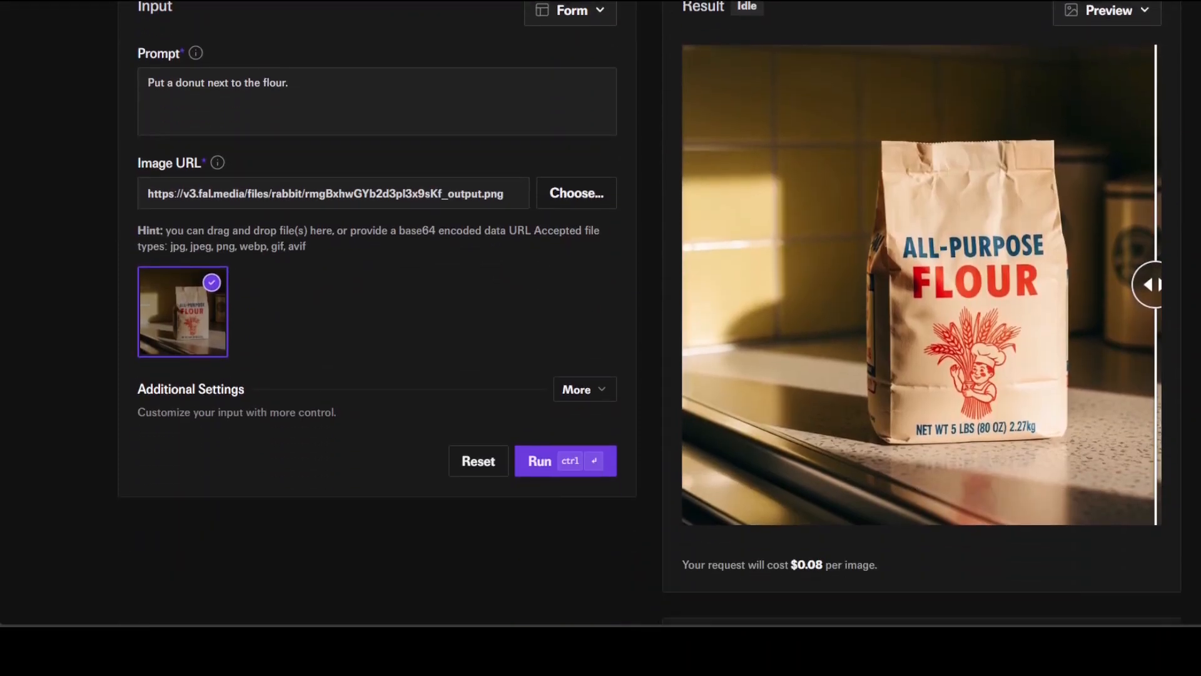
scroll(down, 3)
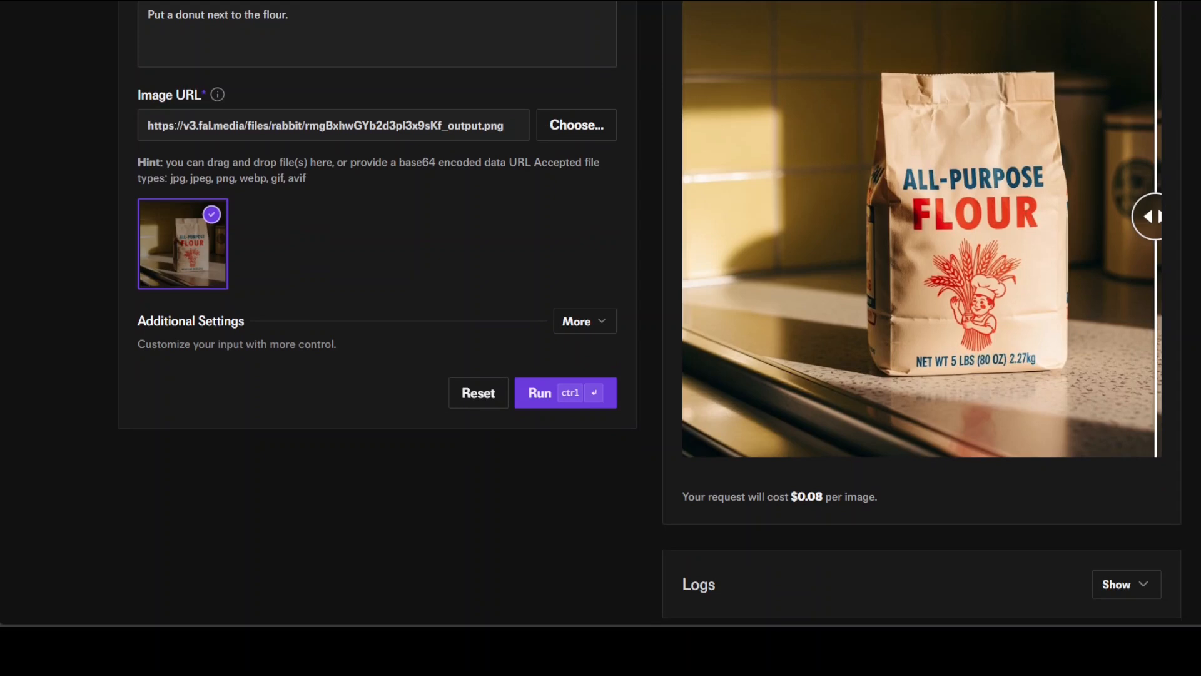
scroll(up, 3)
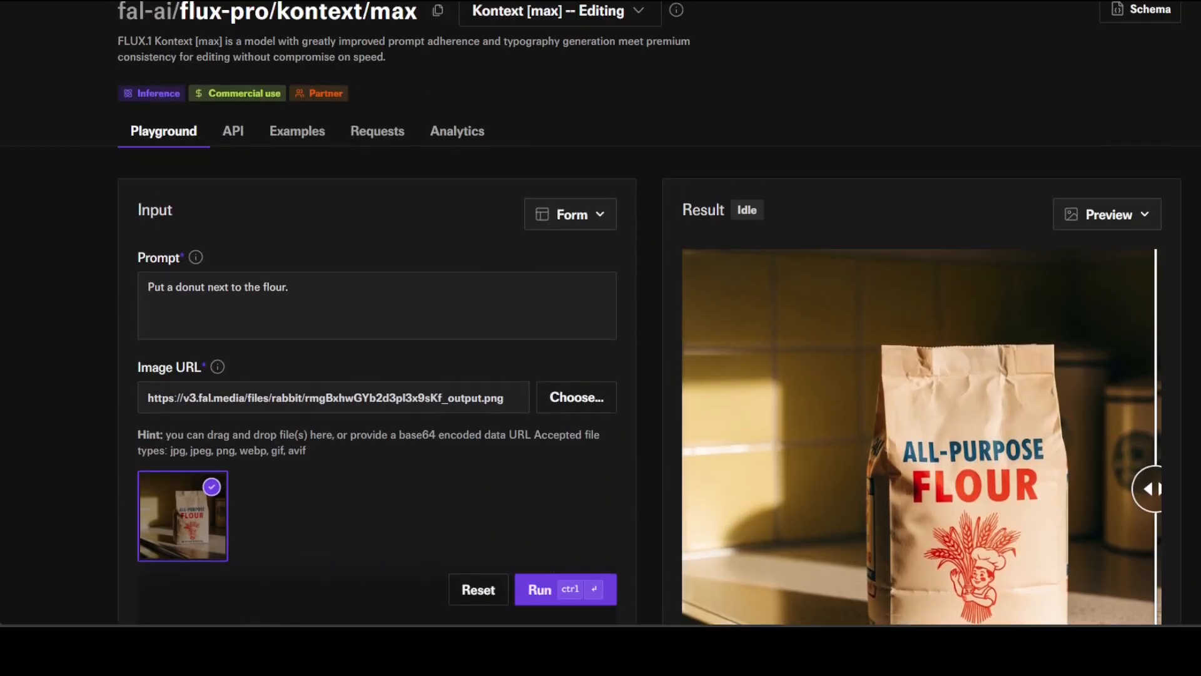
scroll(down, 3)
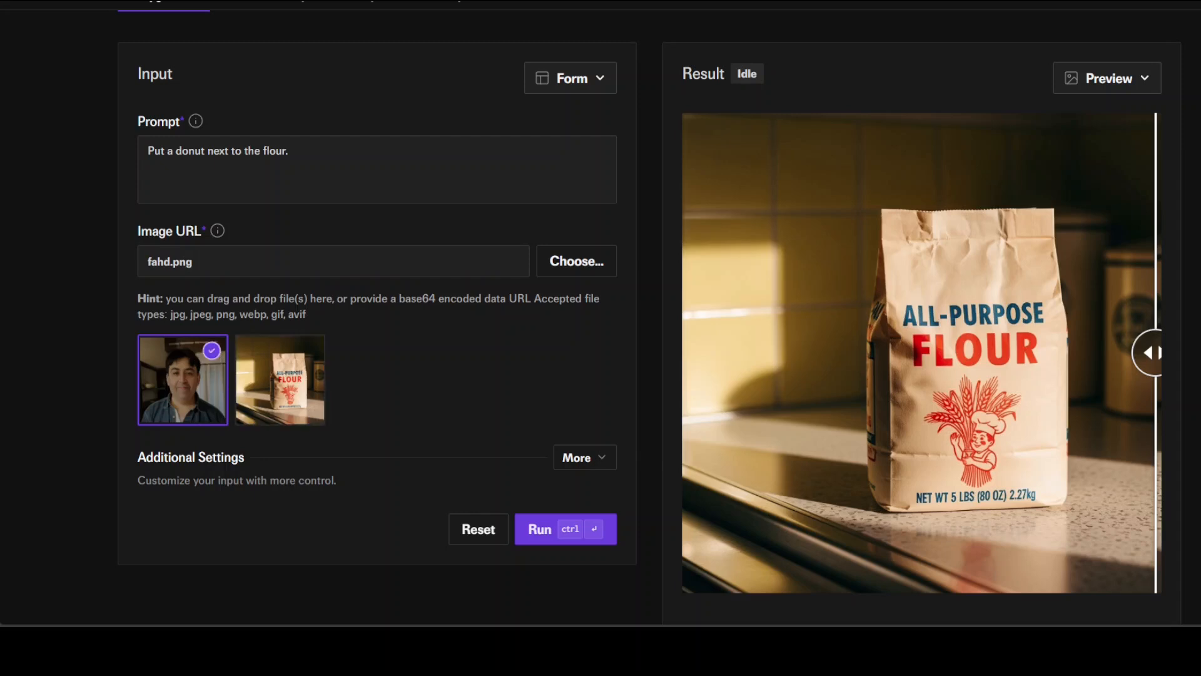
Enter the 1980s synthwave prompt and expand More settings down to Output Format
text(Transform this into a 1980s synthwave aesthetic while keeping the same person)
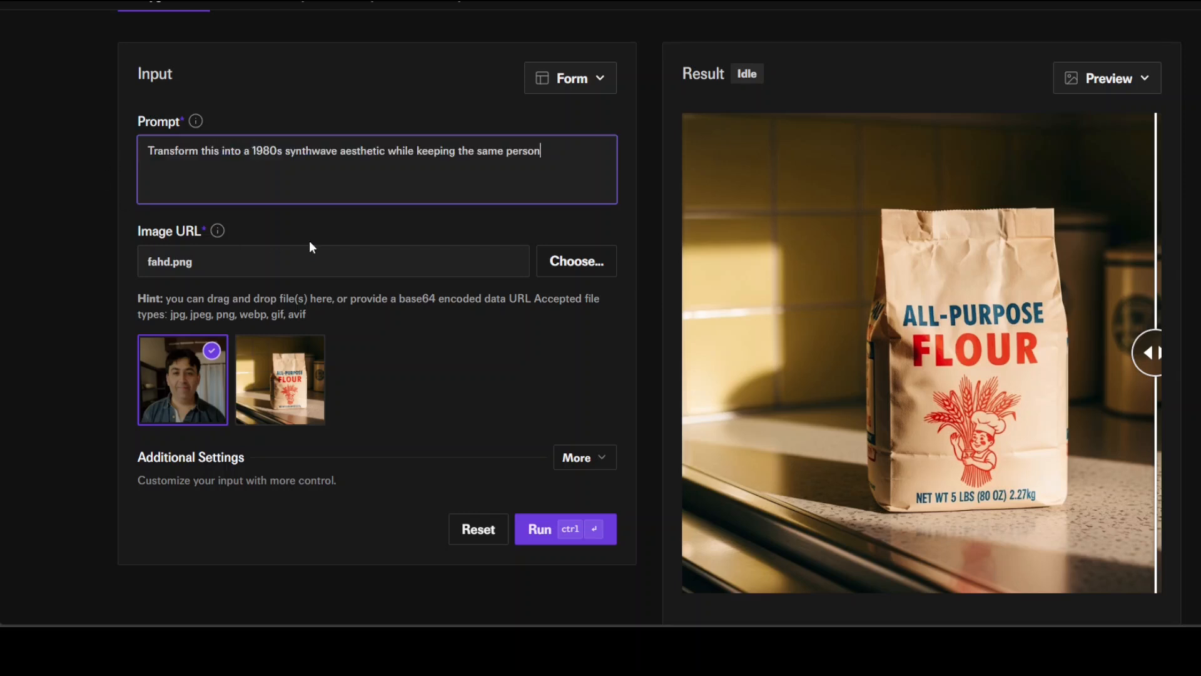
mouse_move(221, 177)
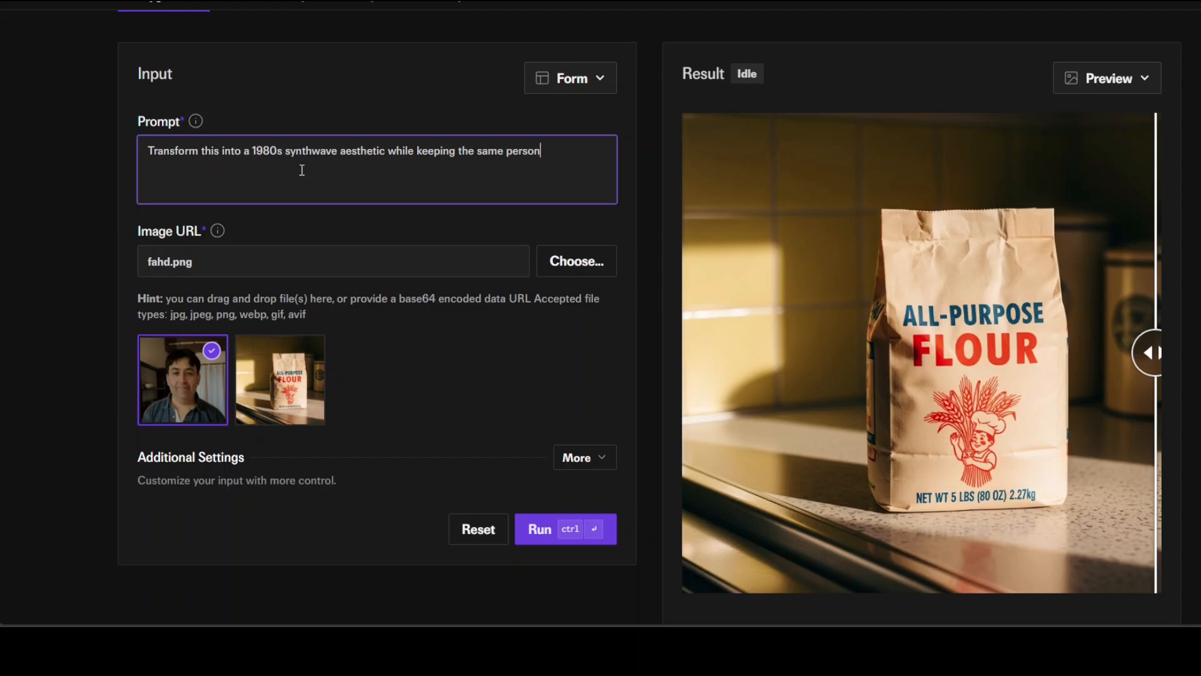
mouse_move(430, 159)
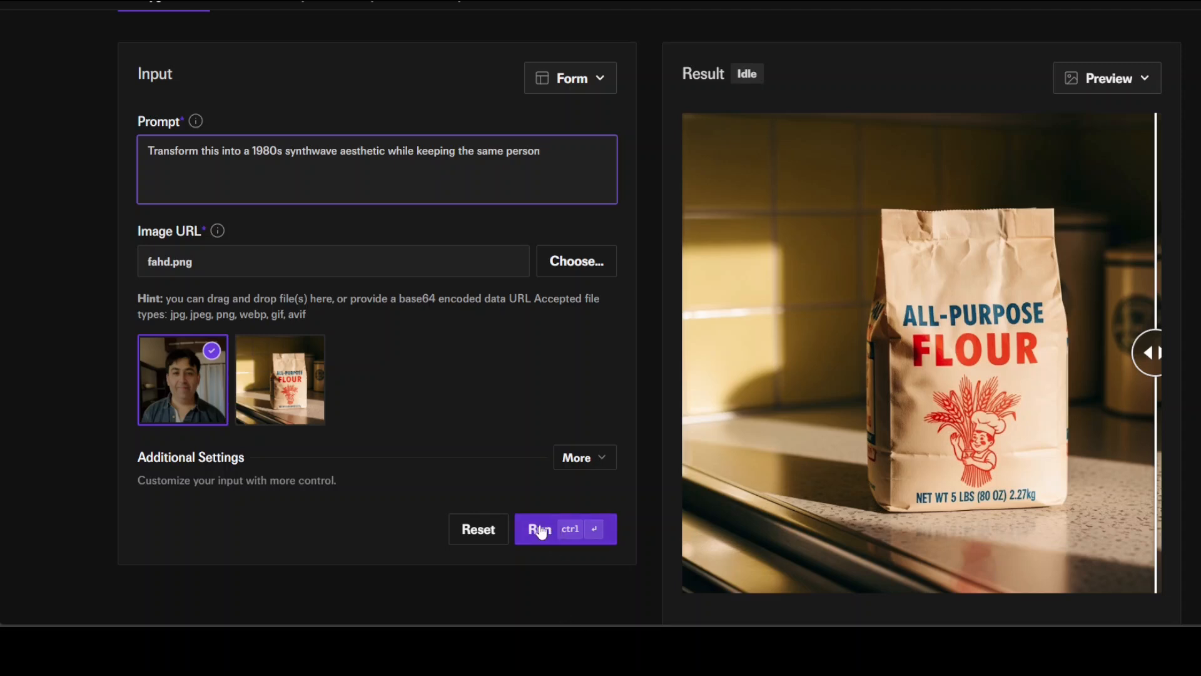
click(583, 458)
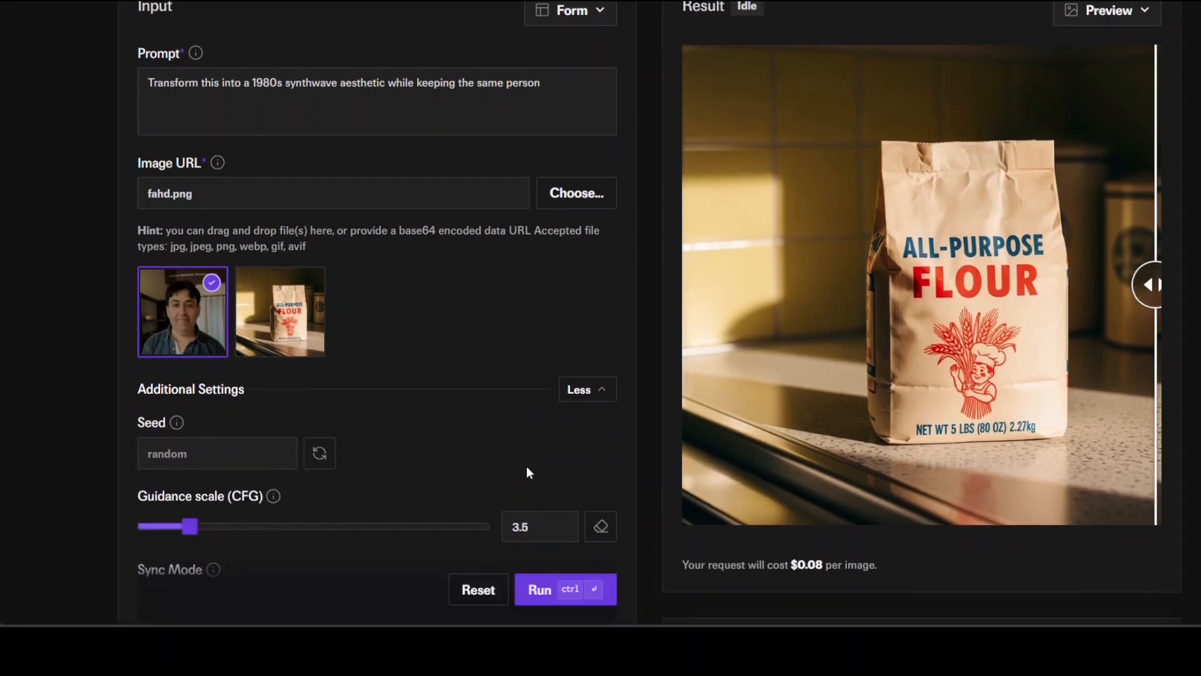
scroll(down, 3)
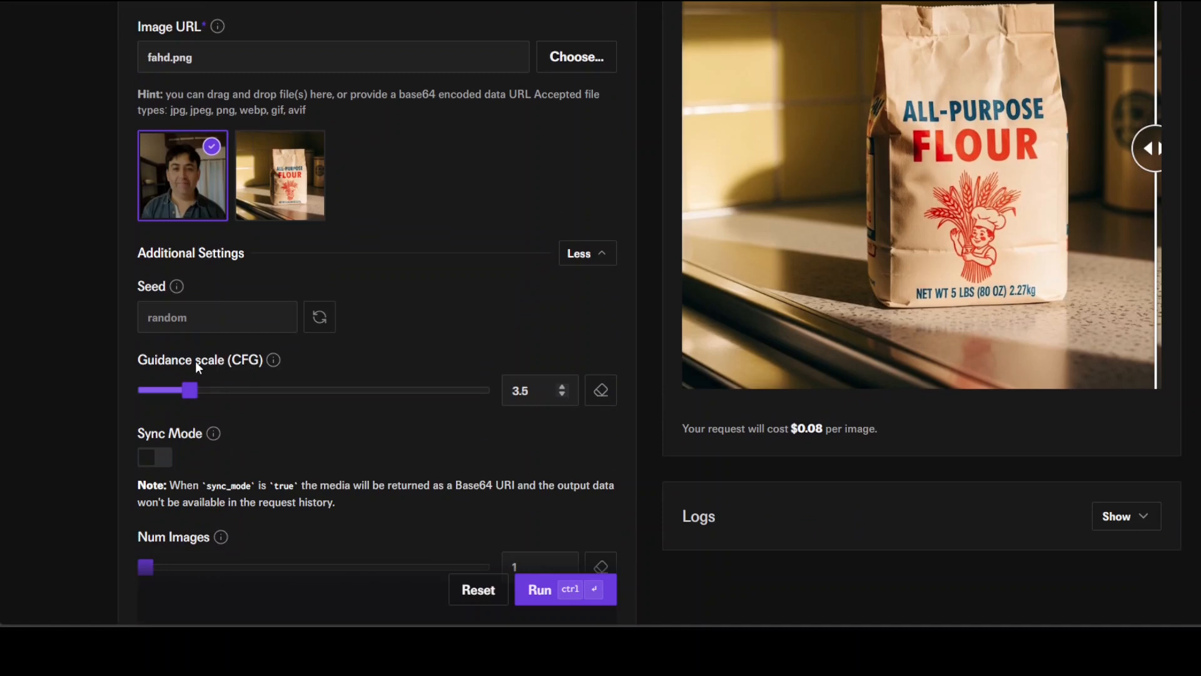
mouse_move(304, 426)
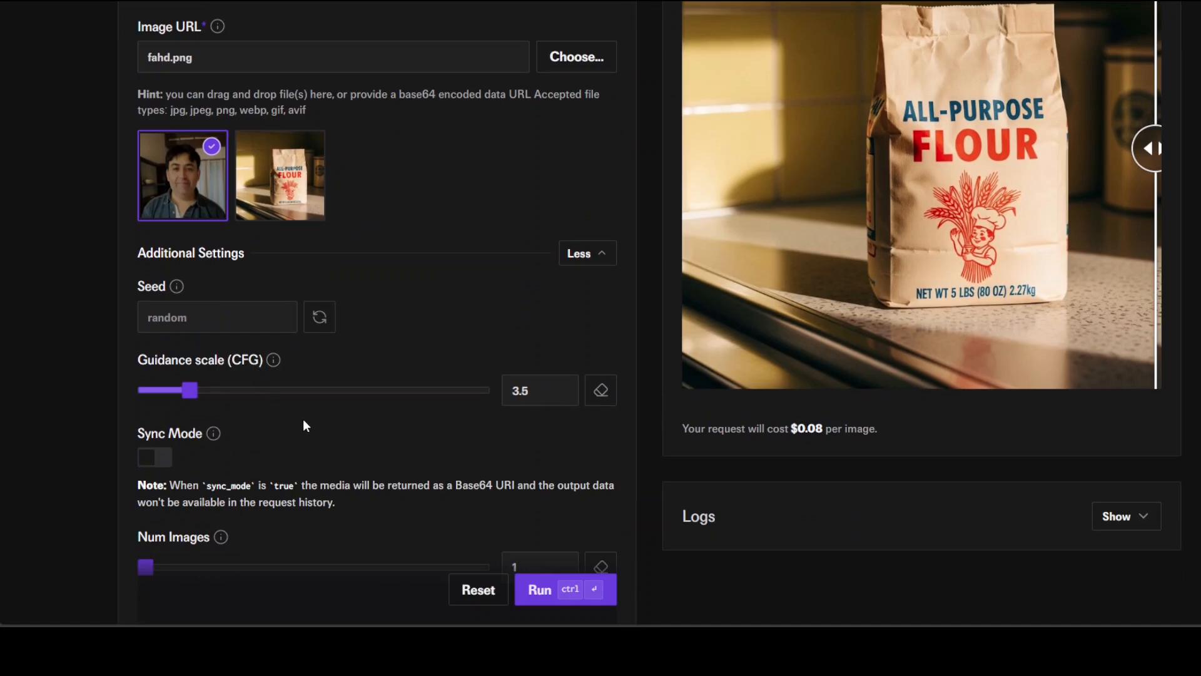
scroll(down, 3)
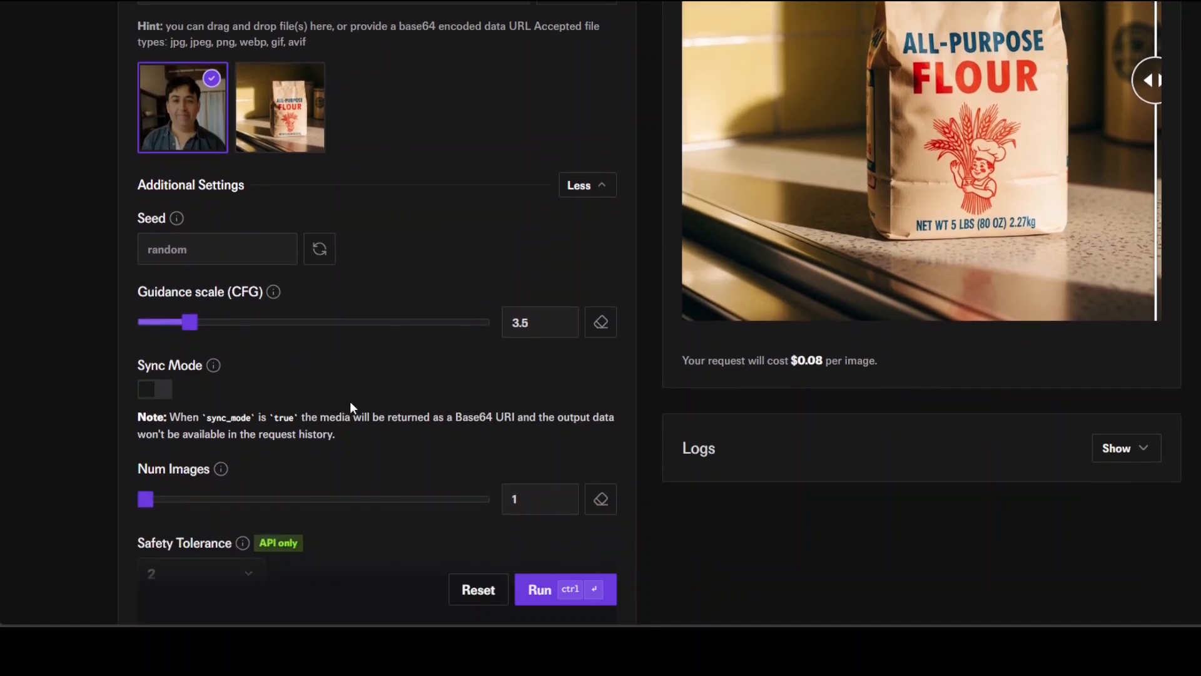
scroll(down, 3)
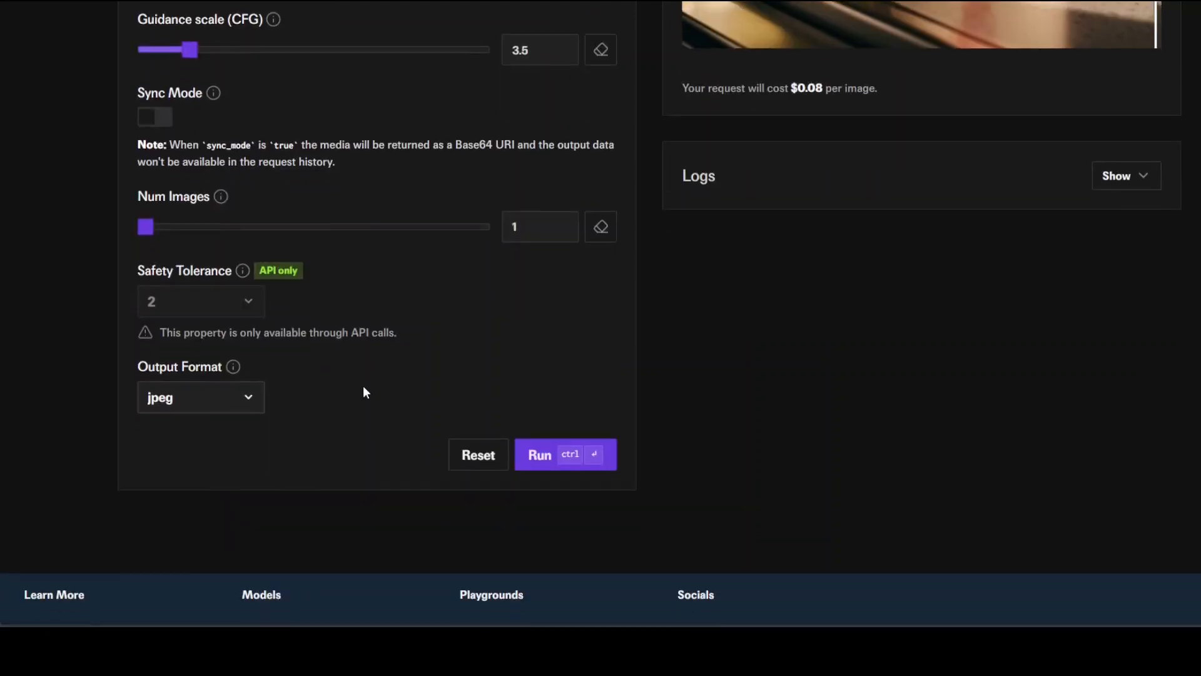
mouse_move(333, 311)
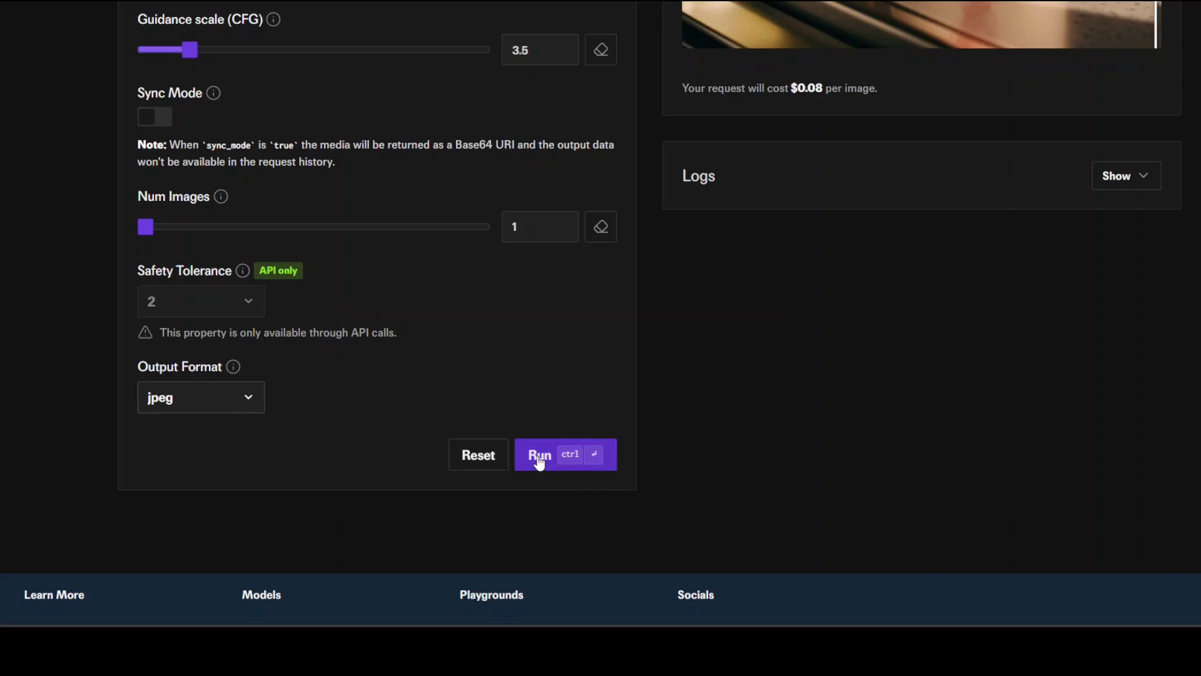
Generate the 1980s synthwave version of the portrait and scroll up to the result
click(539, 455)
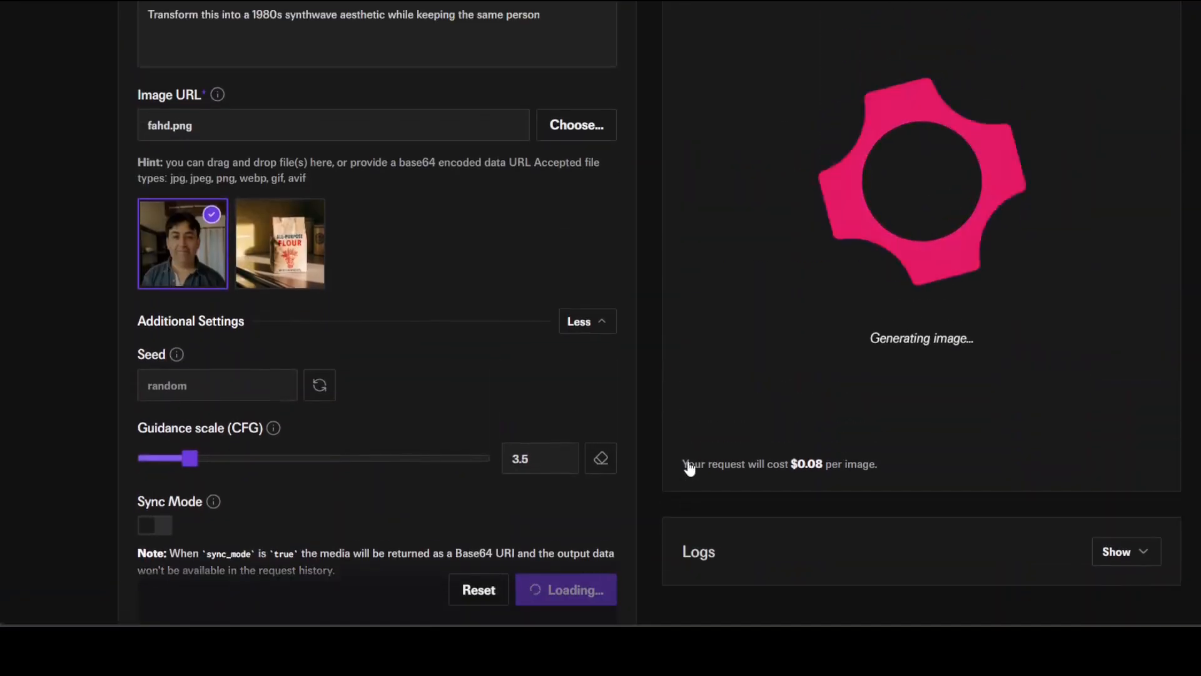
scroll(up, 3)
text(Add sunglasses to the person while keeping everything else identical)
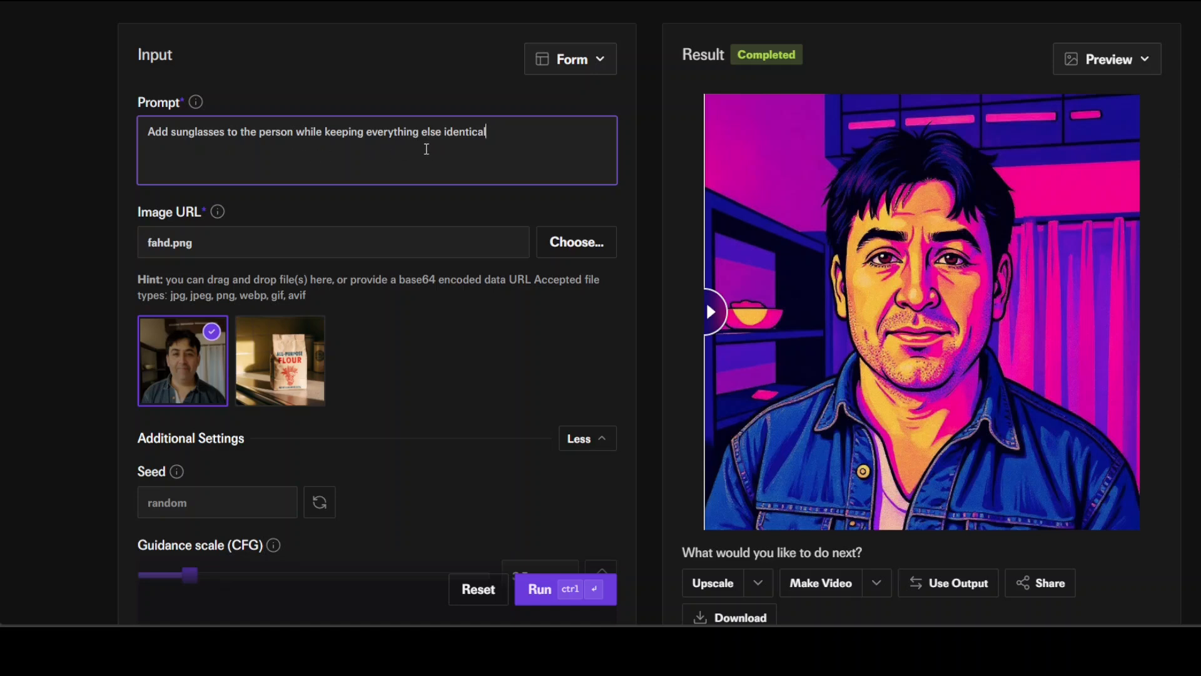
mouse_move(405, 573)
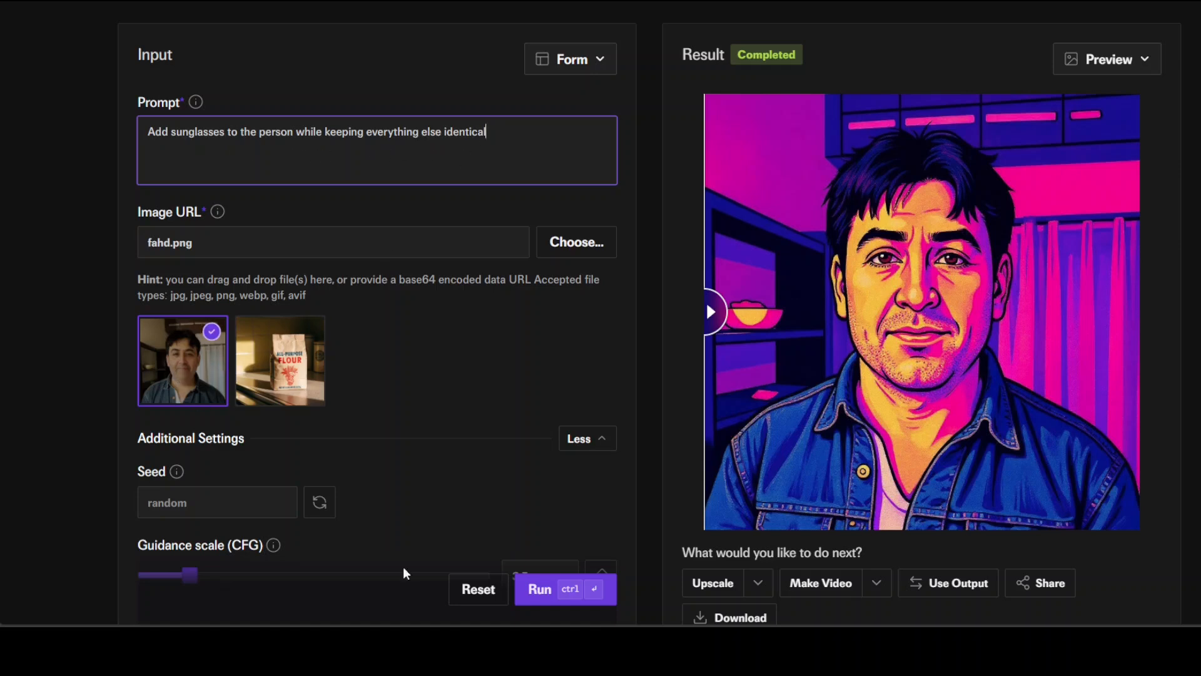
Run the add-sunglasses edit and scroll down to the result details
click(564, 590)
text(Change the shirt color to deep red without affecting anything else)
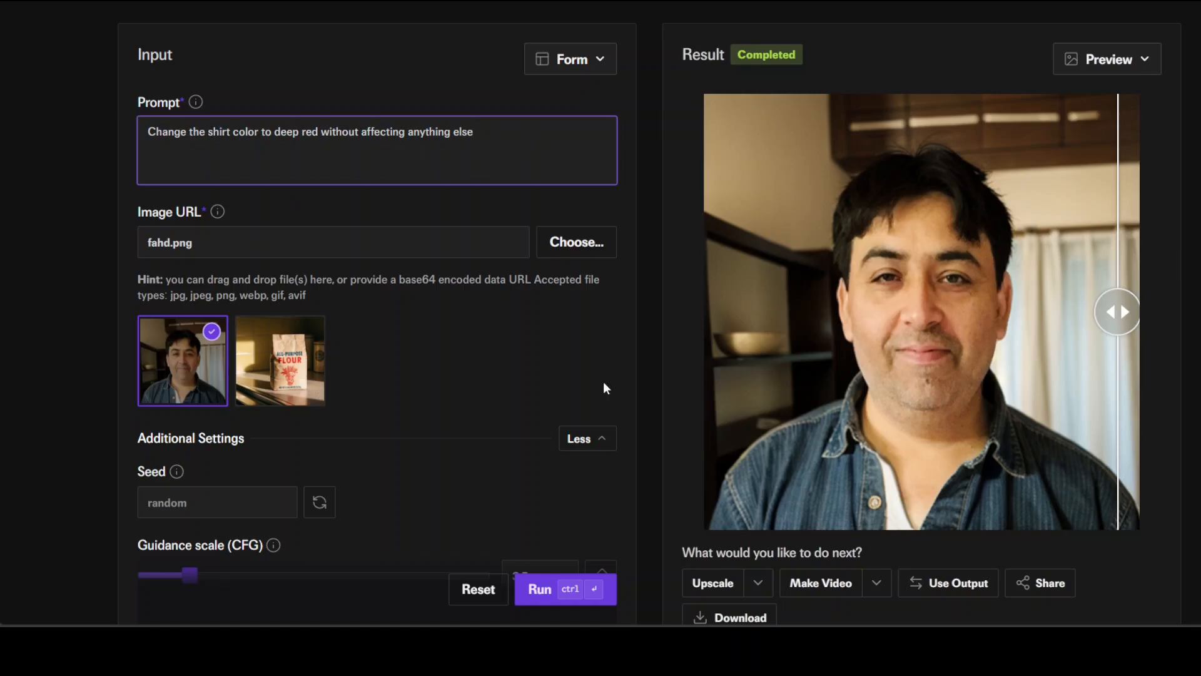
scroll(down, 3)
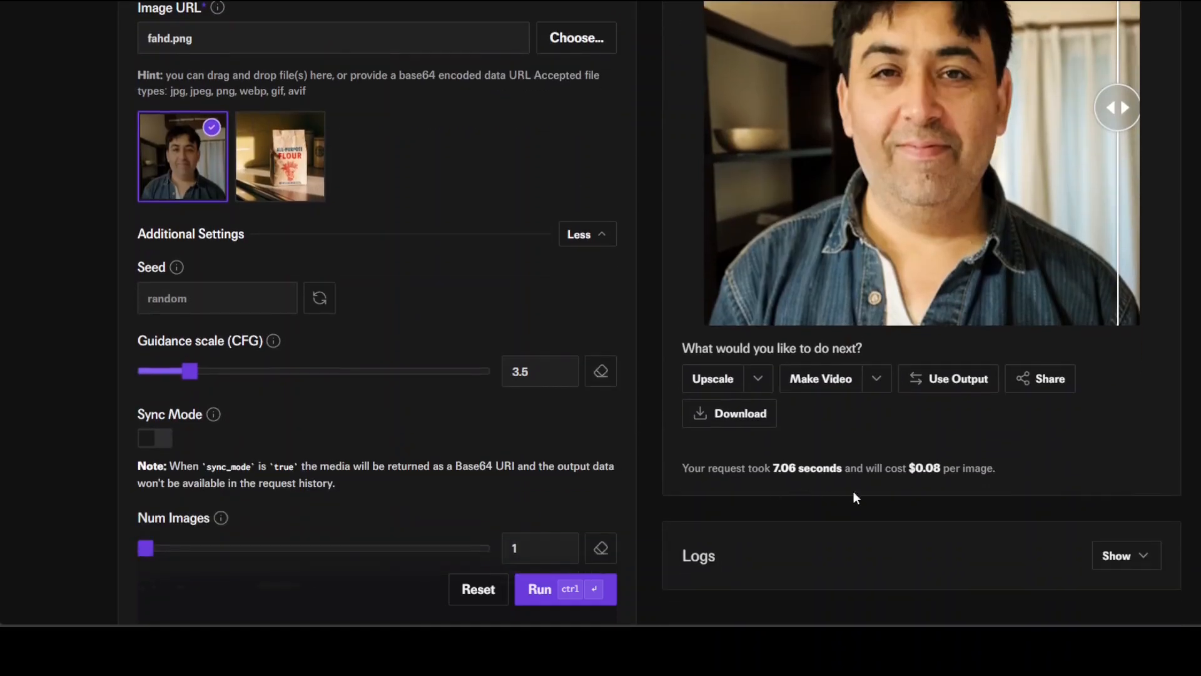
Run the deep red shirt edit on the portrait and view the generated image
scroll(up, 3)
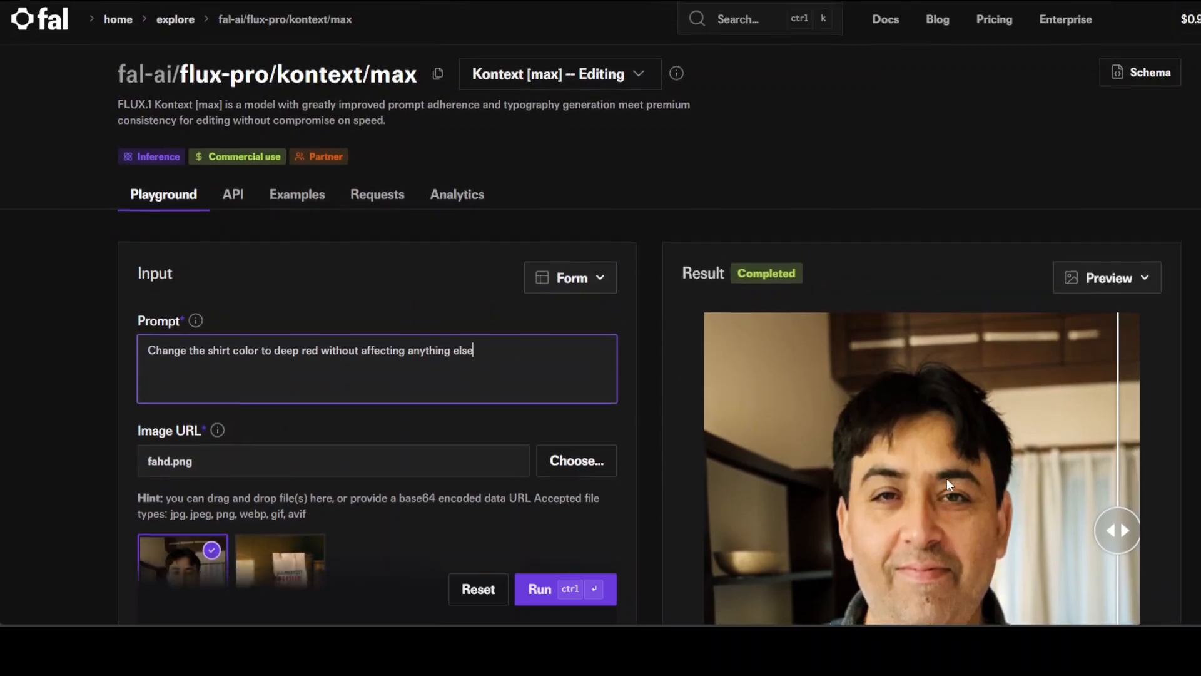
scroll(down, 3)
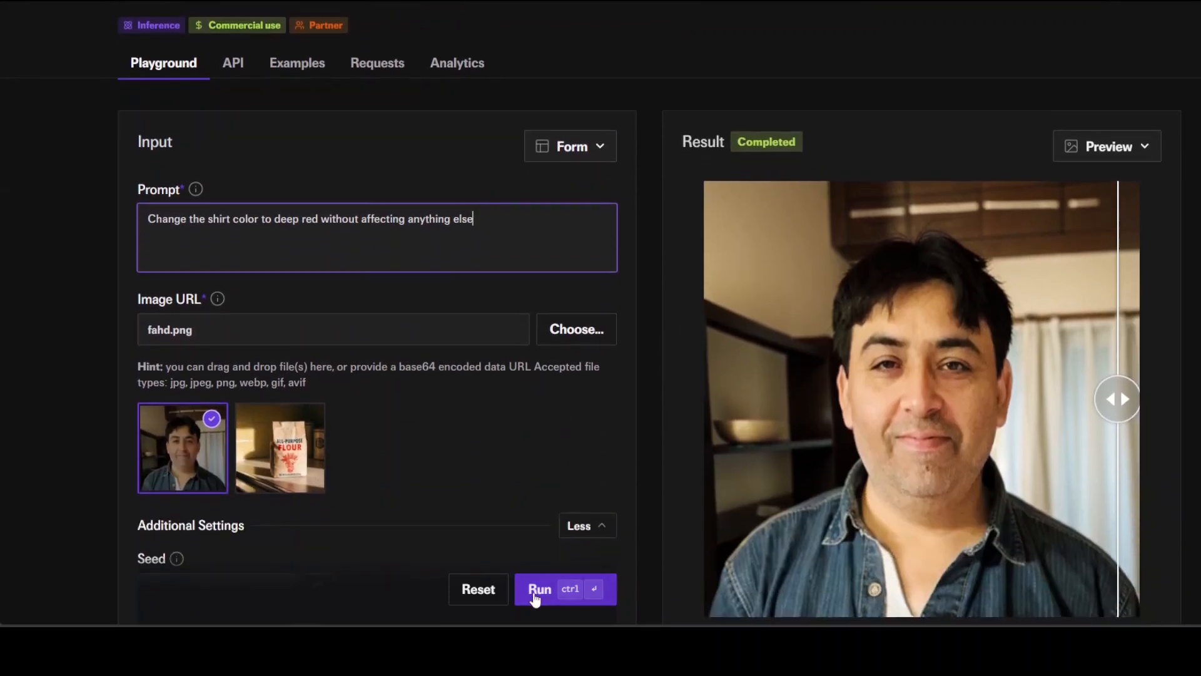
click(566, 588)
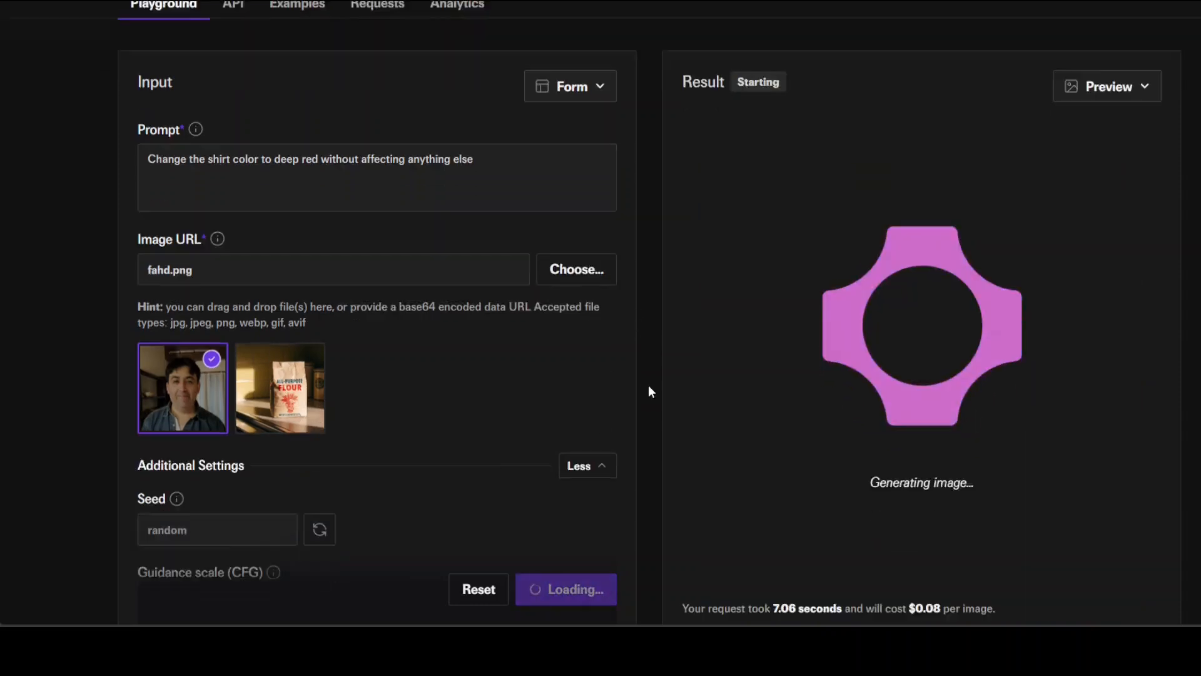
scroll(down, 3)
text(Replace the background with a beach sunset while keeping the subject in the exact same position)
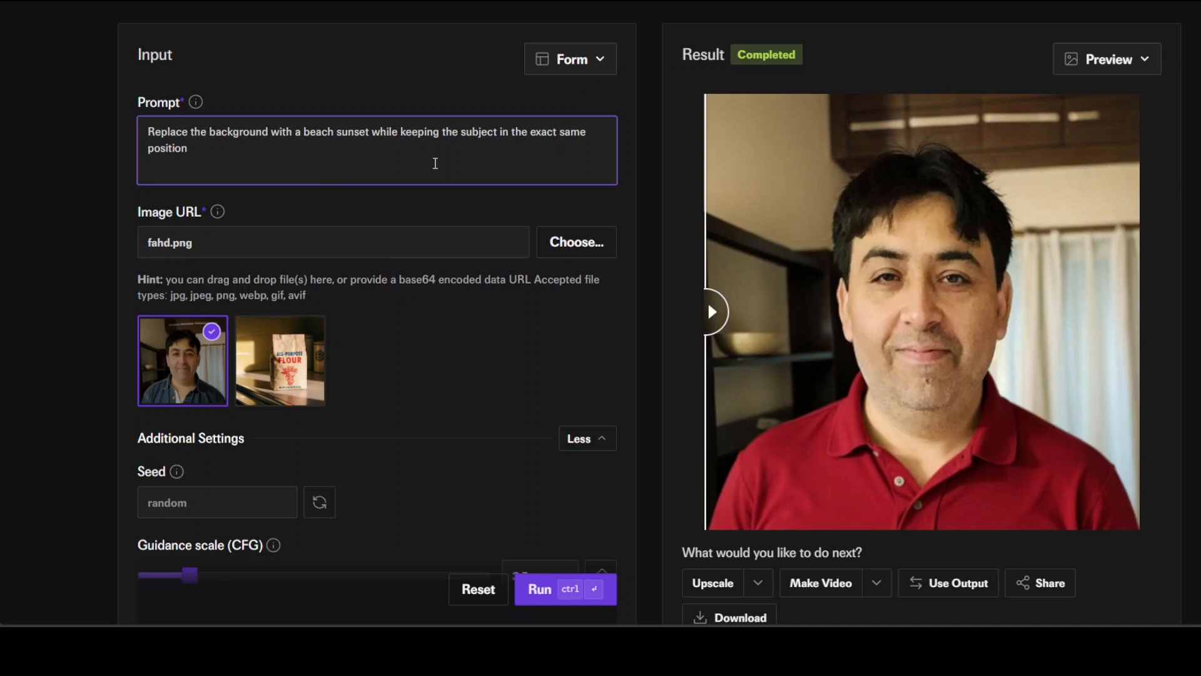
mouse_move(25, 453)
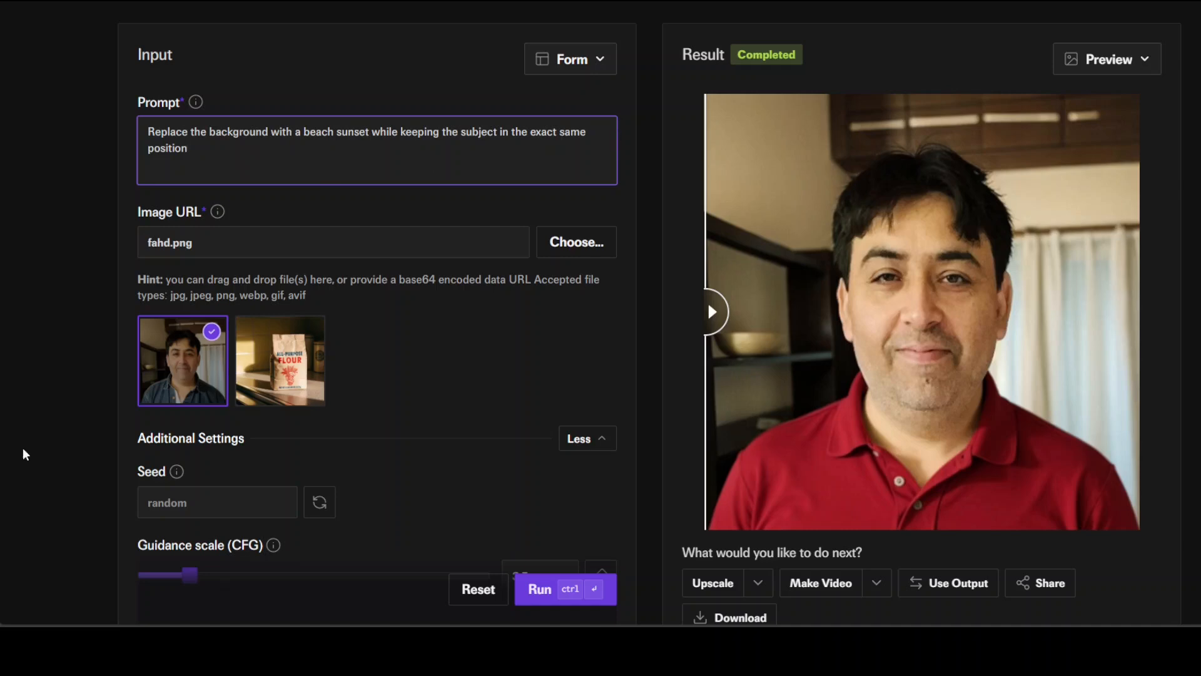
Run the beach-sunset background edit on gaze2.png, then run the coffee-shop relocation
click(565, 590)
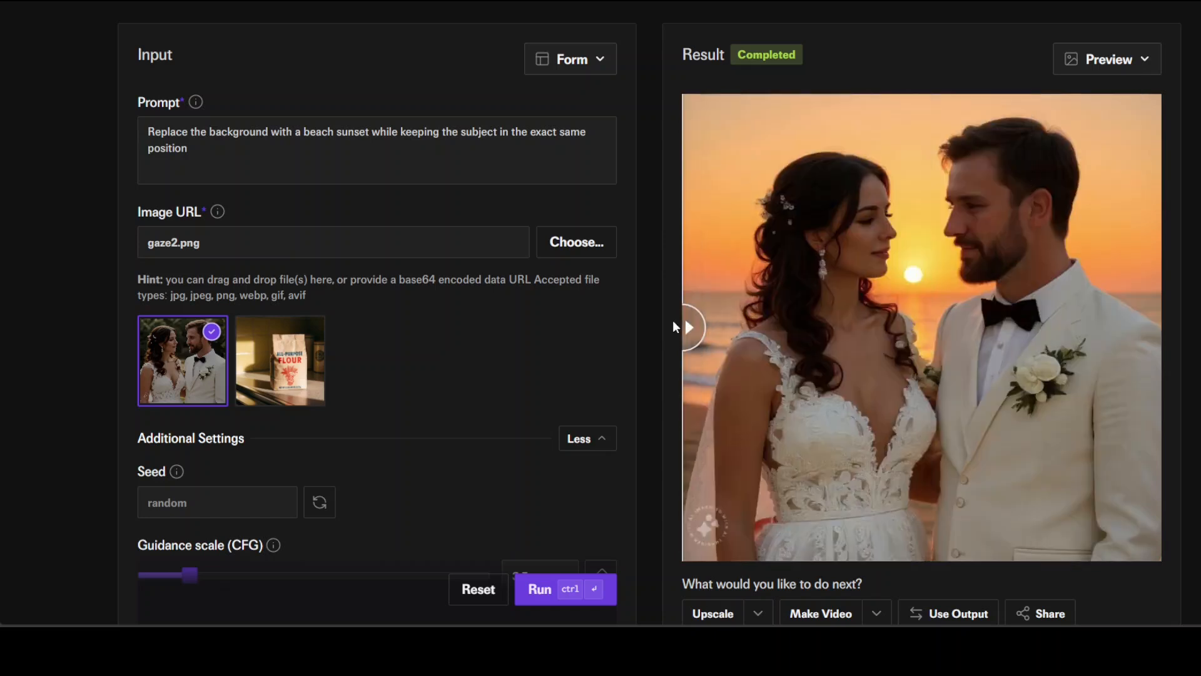
mouse_move(656, 324)
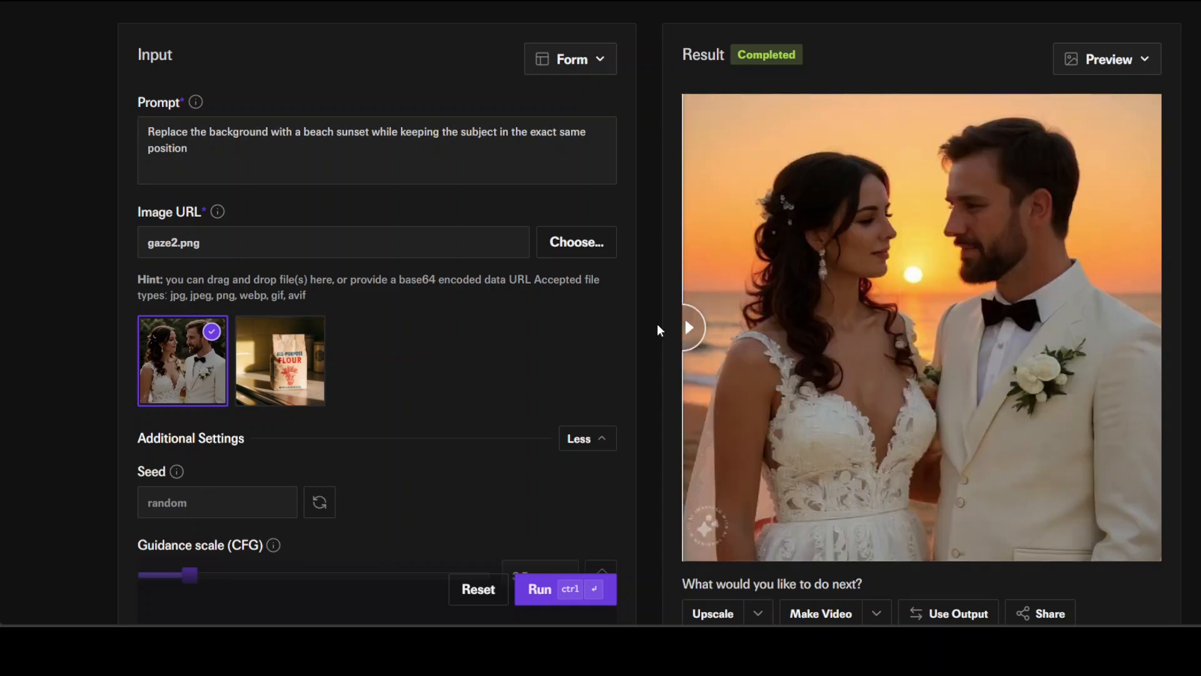
mouse_move(648, 330)
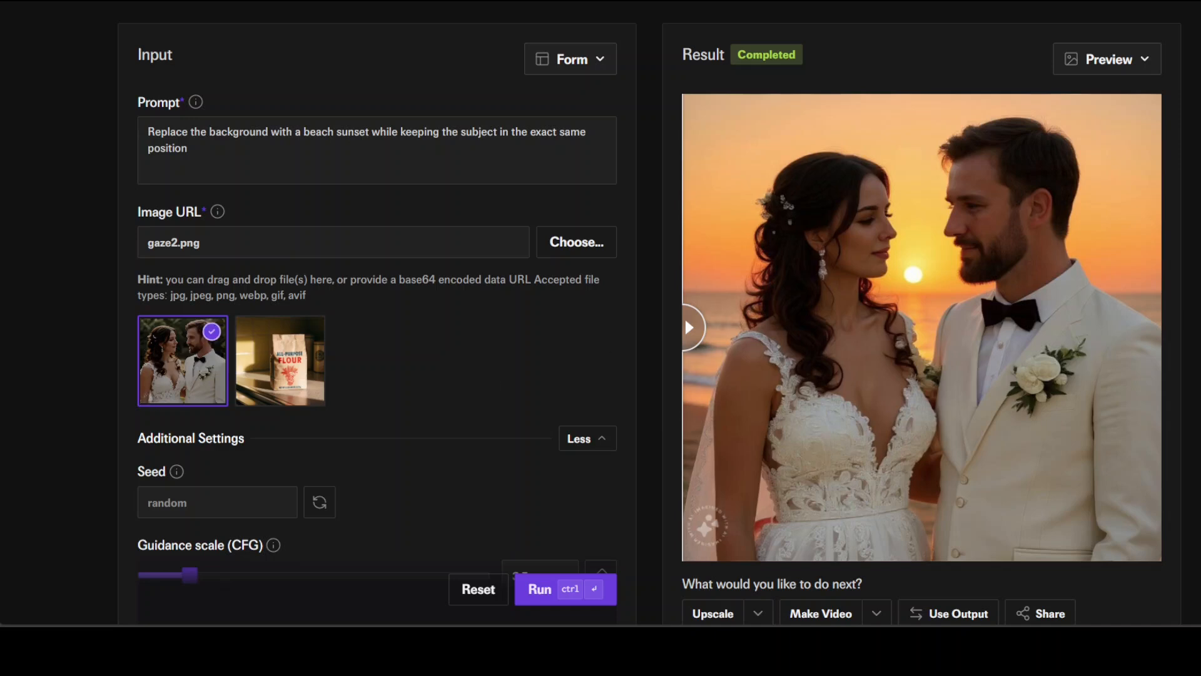
click(565, 590)
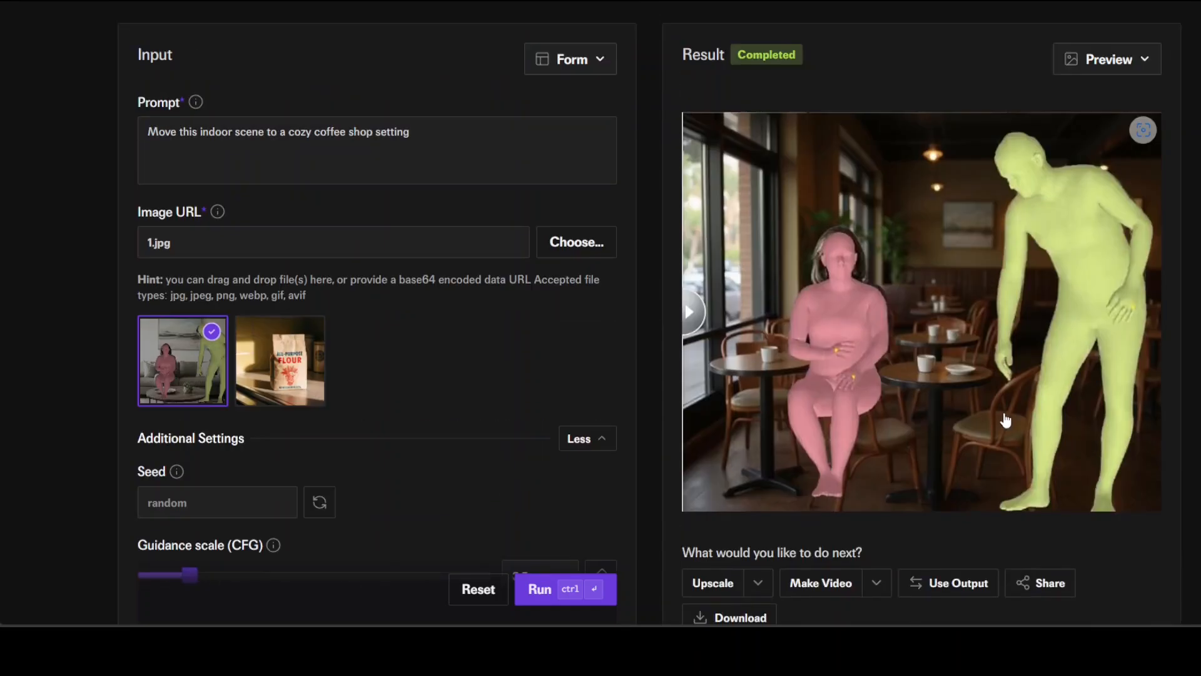
Review the coffee-shop scene result and choose the next image to edit
scroll(up, 3)
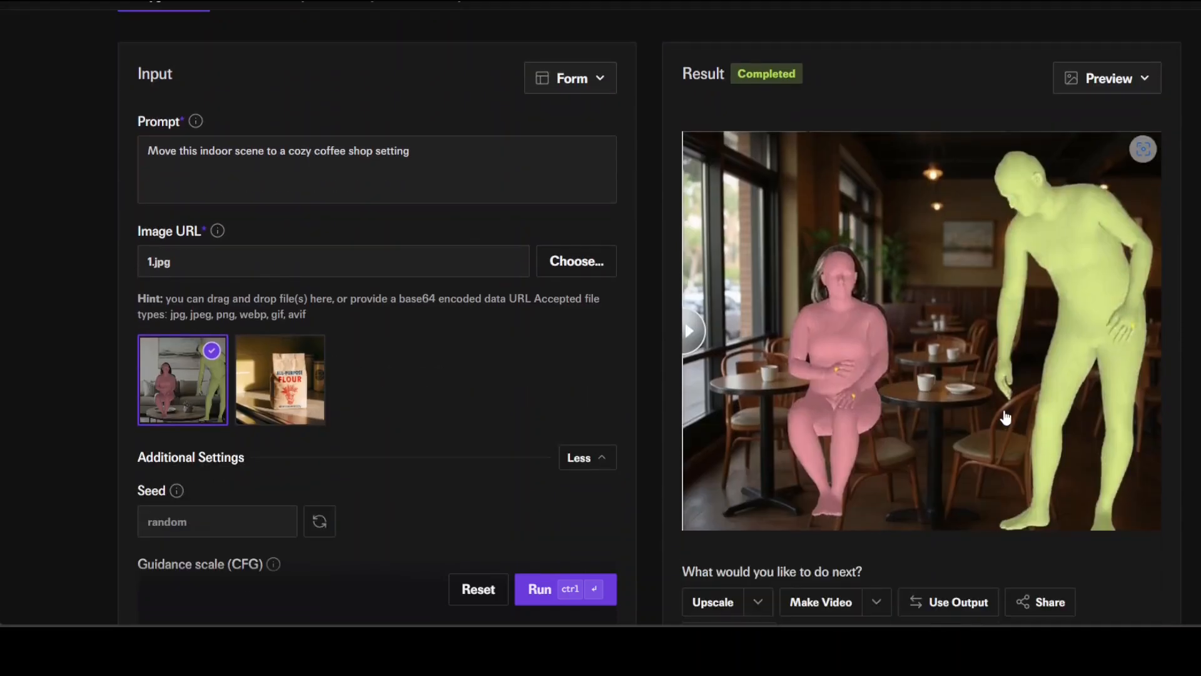
scroll(up, 3)
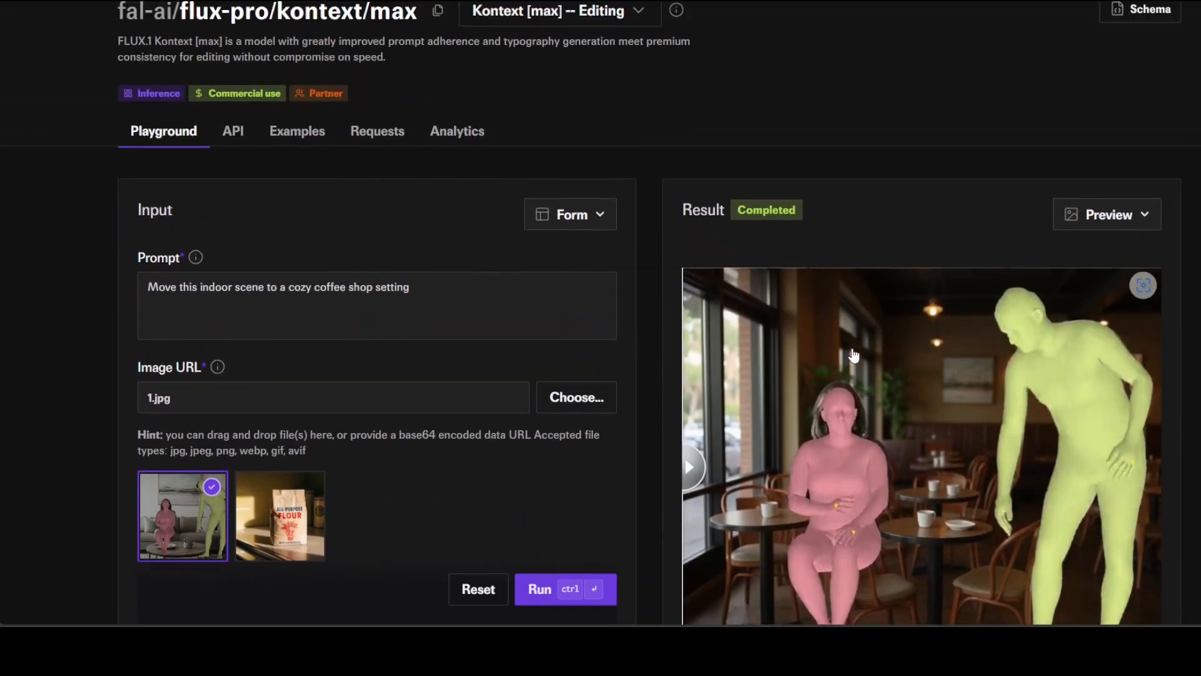
mouse_move(825, 352)
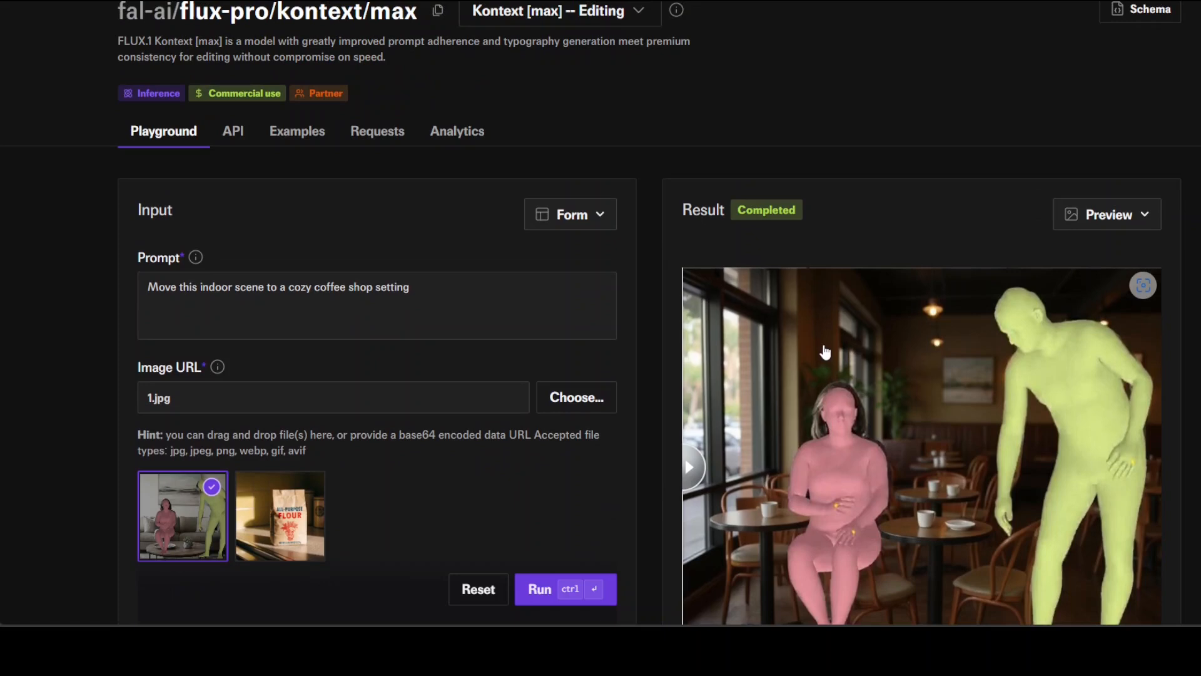
mouse_move(580, 414)
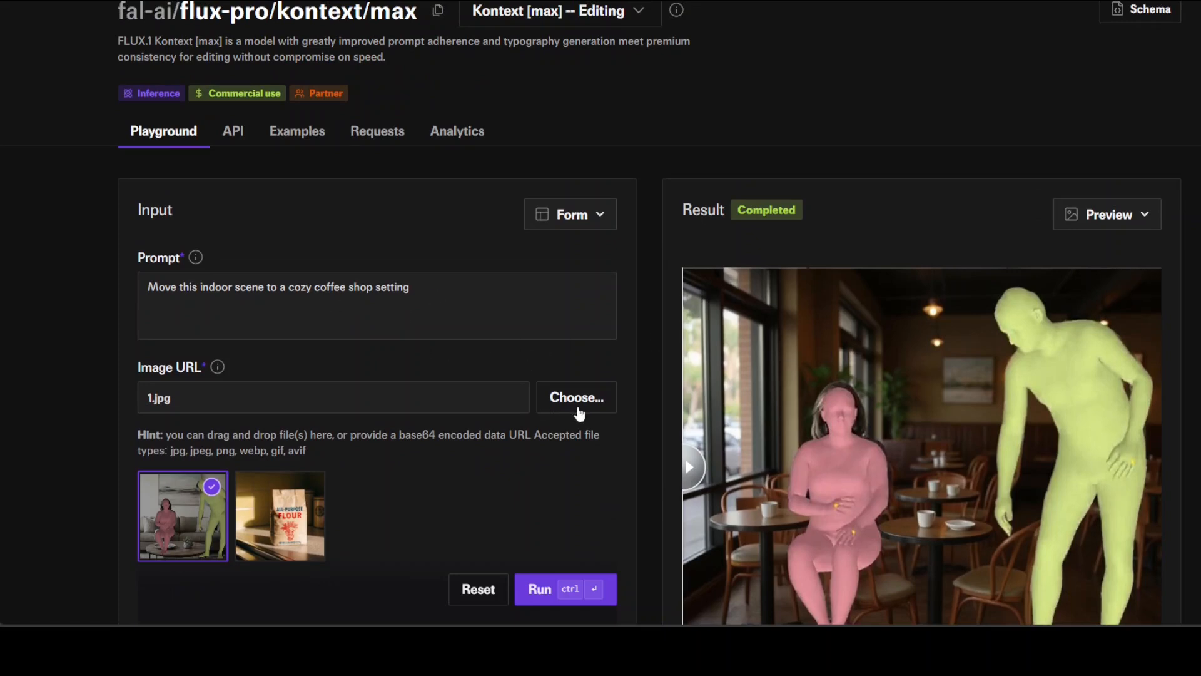
click(565, 589)
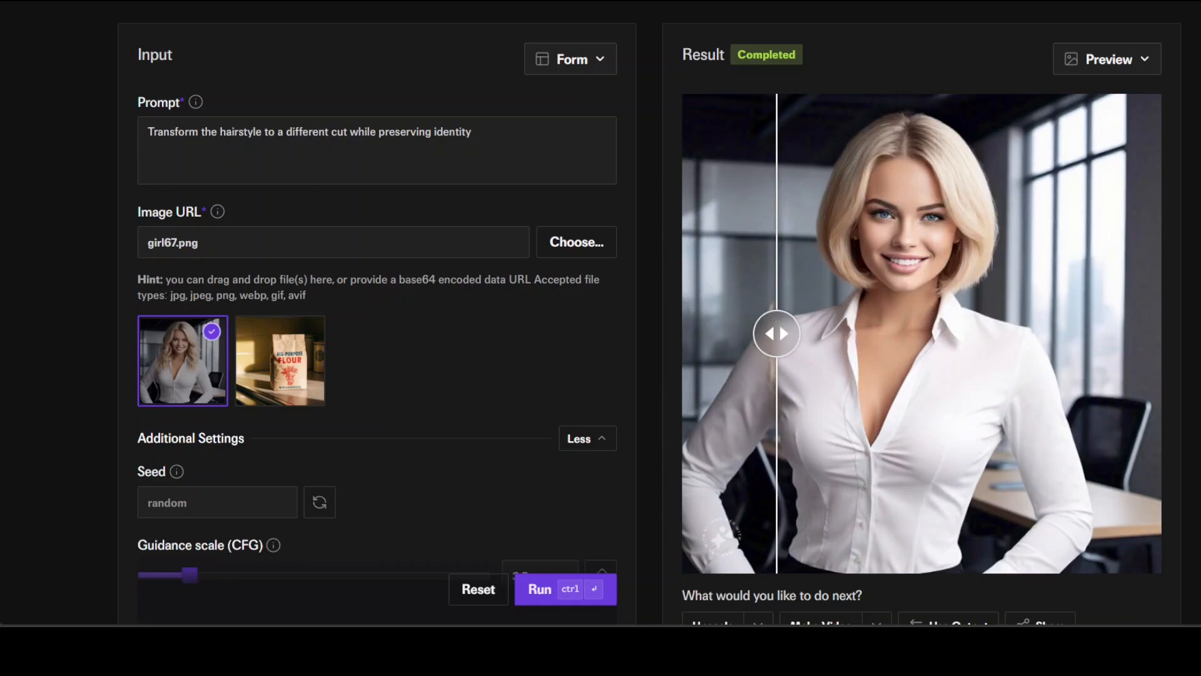
Finish the hairstyle edit on girl67.png and pick the next image to edit
click(566, 588)
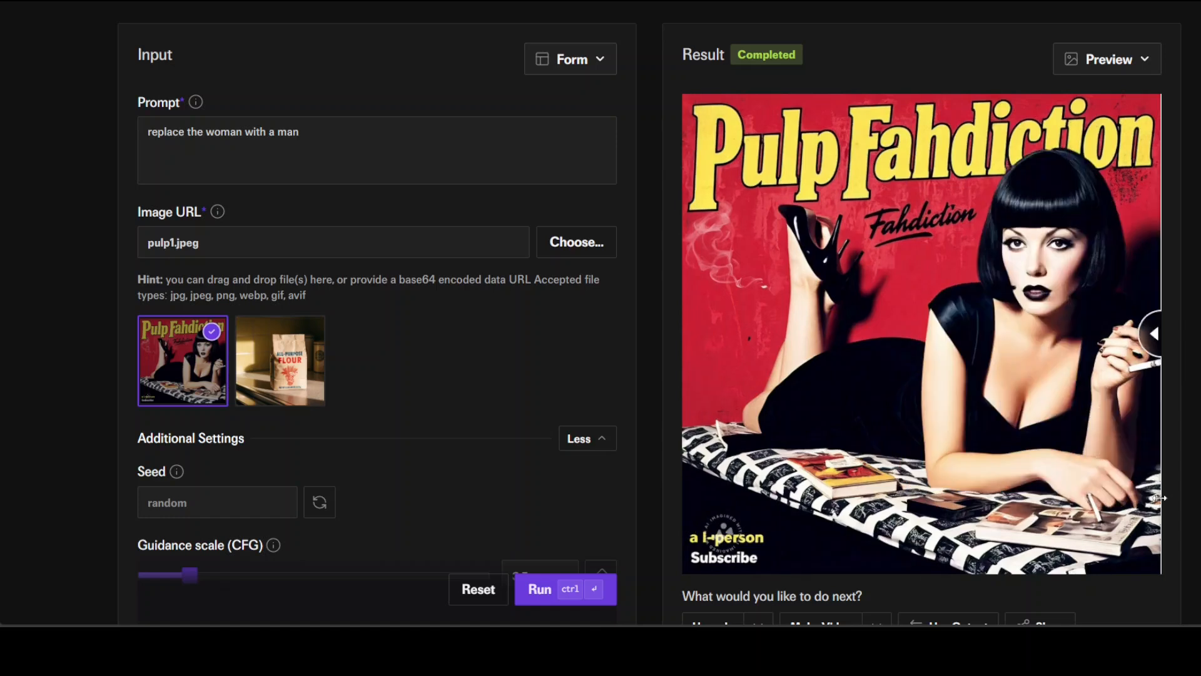
mouse_move(1096, 532)
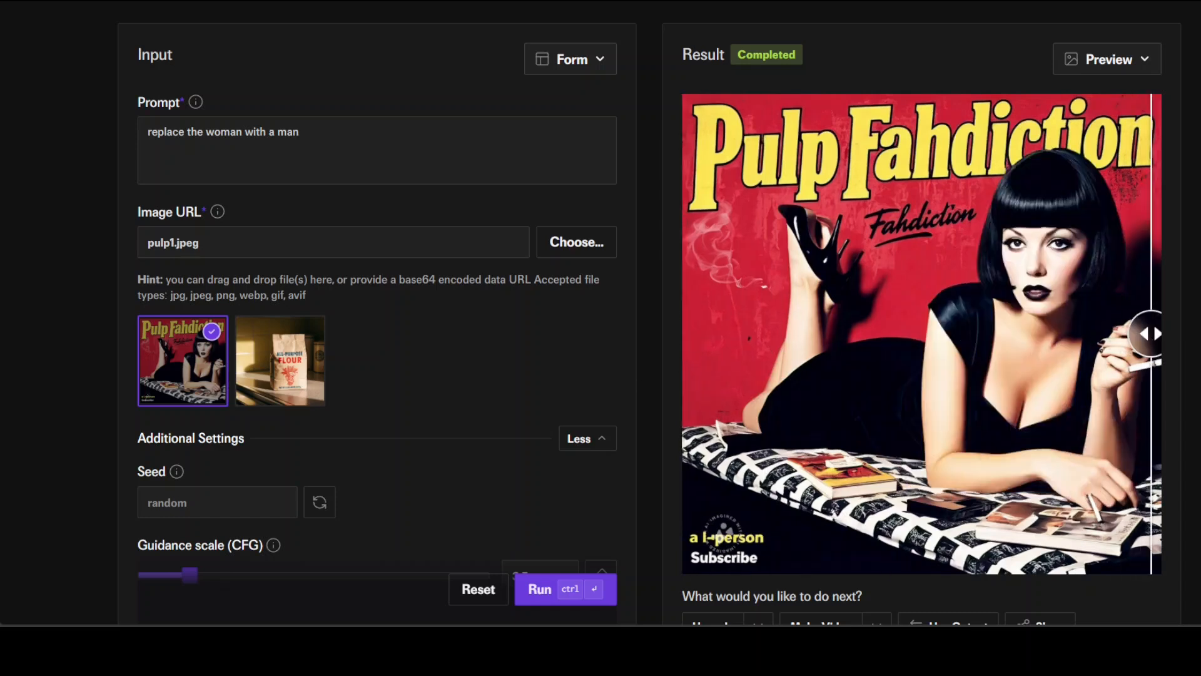
Complete the poster woman-to-man edit and choose the next image to edit
click(566, 589)
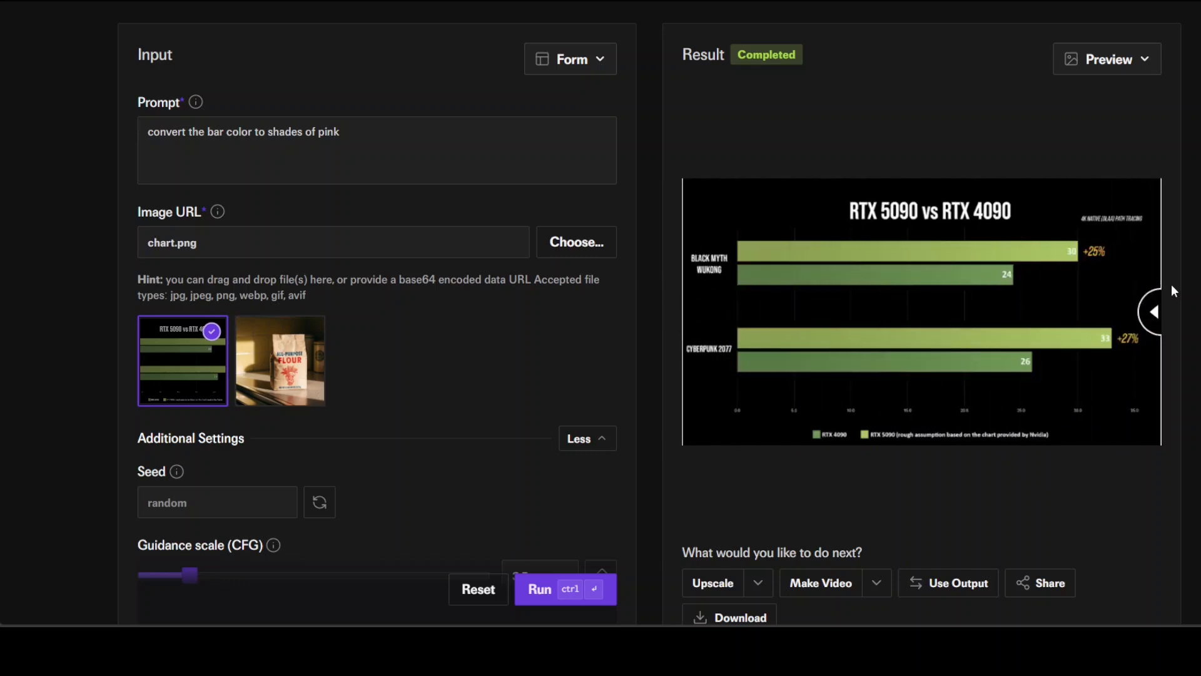
Scroll the page to review the pink-bars RTX 5090 vs 4090 chart result
scroll(up, 3)
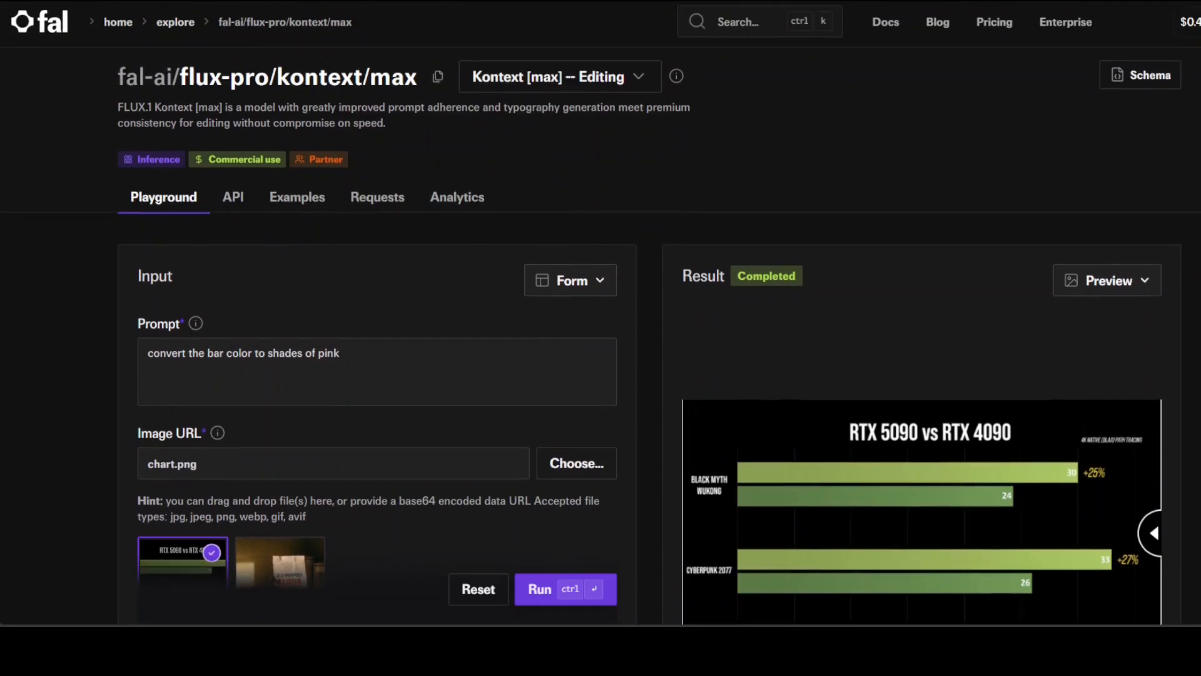
scroll(down, 3)
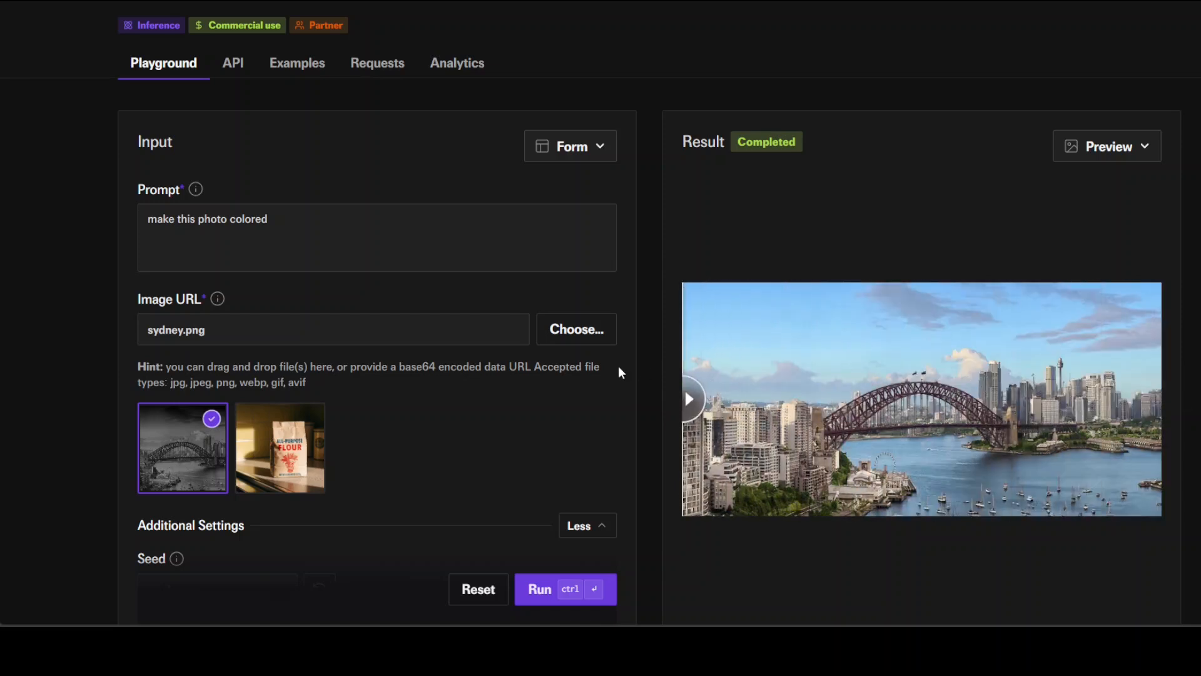
Scroll down and pick the next image to edit after the colourised Sydney photo
scroll(down, 3)
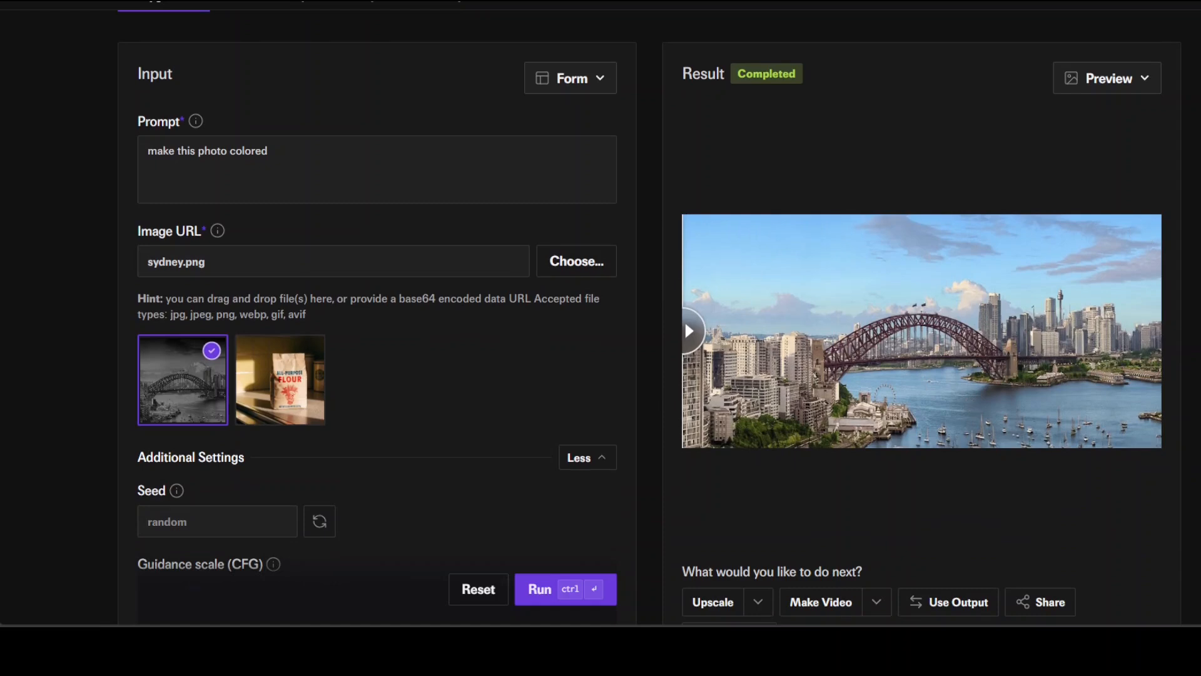
click(565, 589)
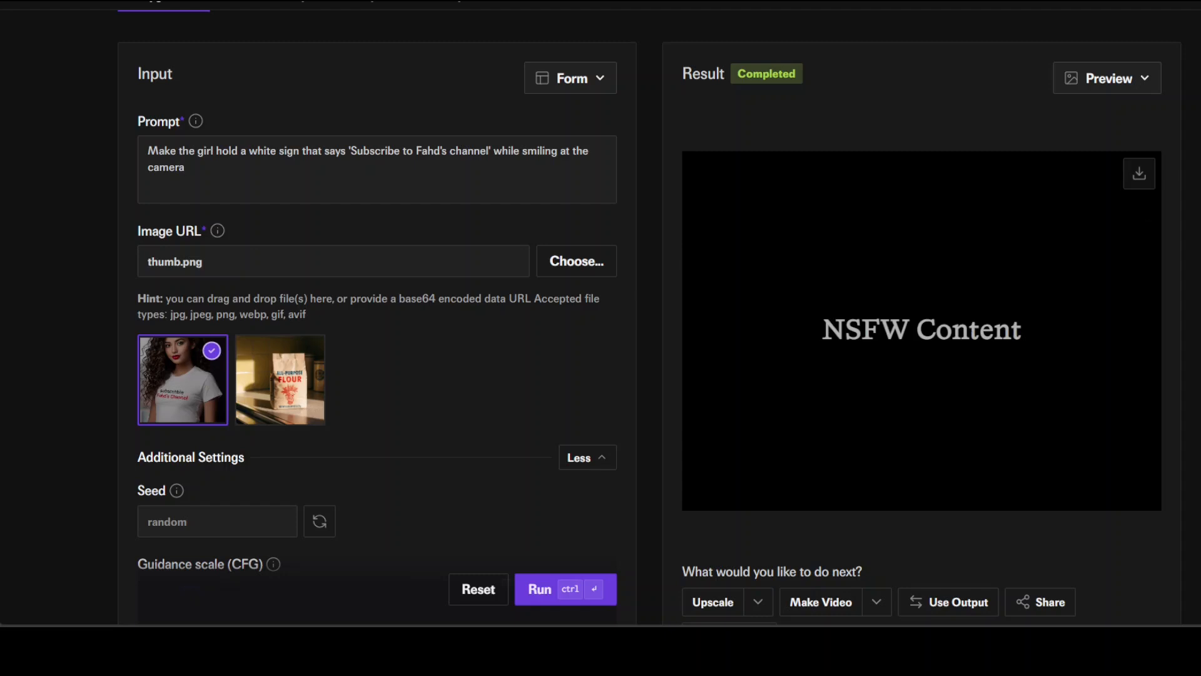
Reword the prompt's opening 'Make' to 'The girl holding…' and rerun the sign edit
double_click(168, 150)
text(T)
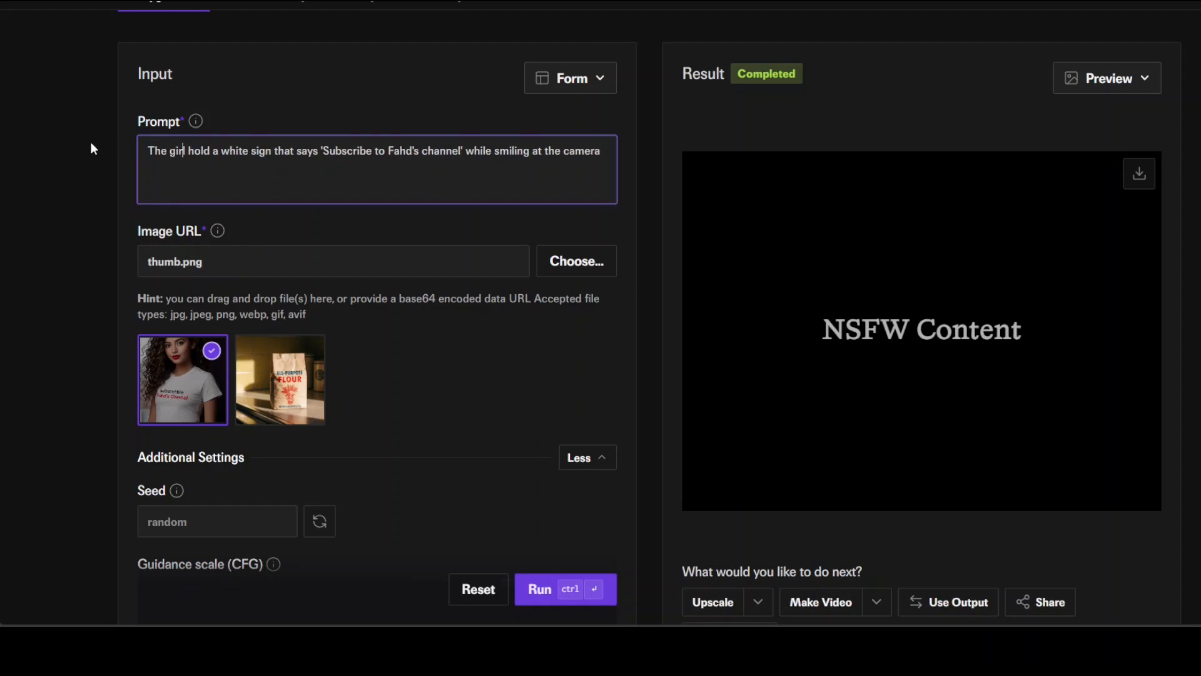
text(ing)
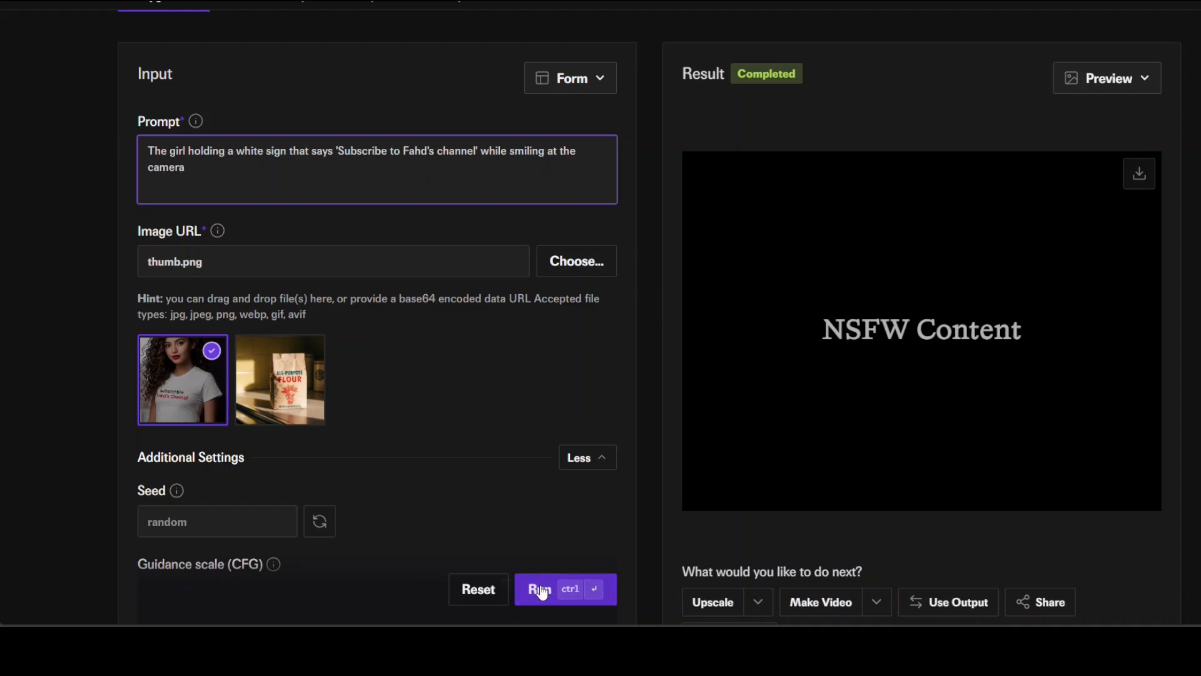
click(565, 590)
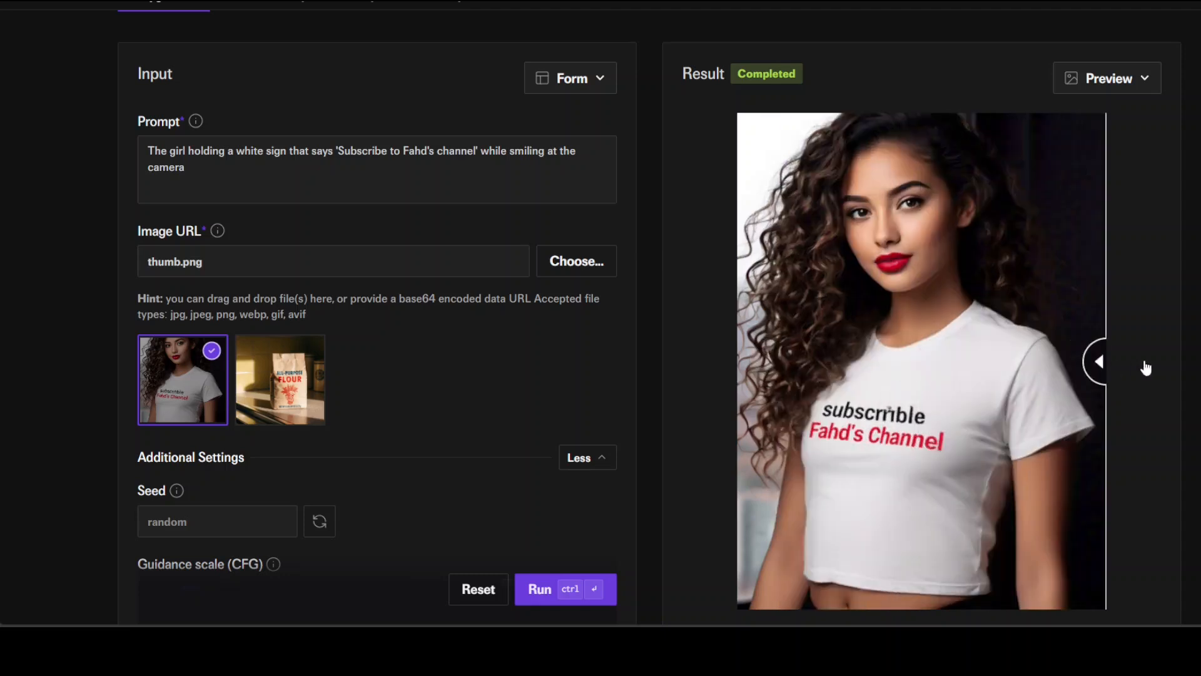
mouse_move(1158, 367)
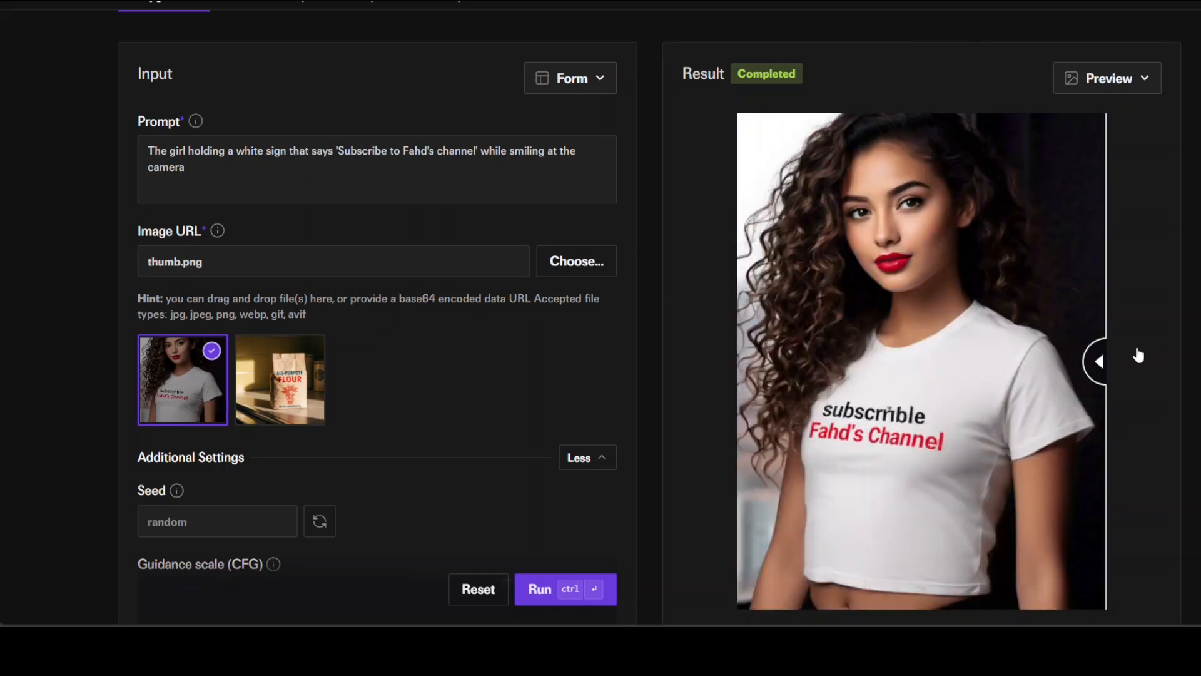
click(1100, 361)
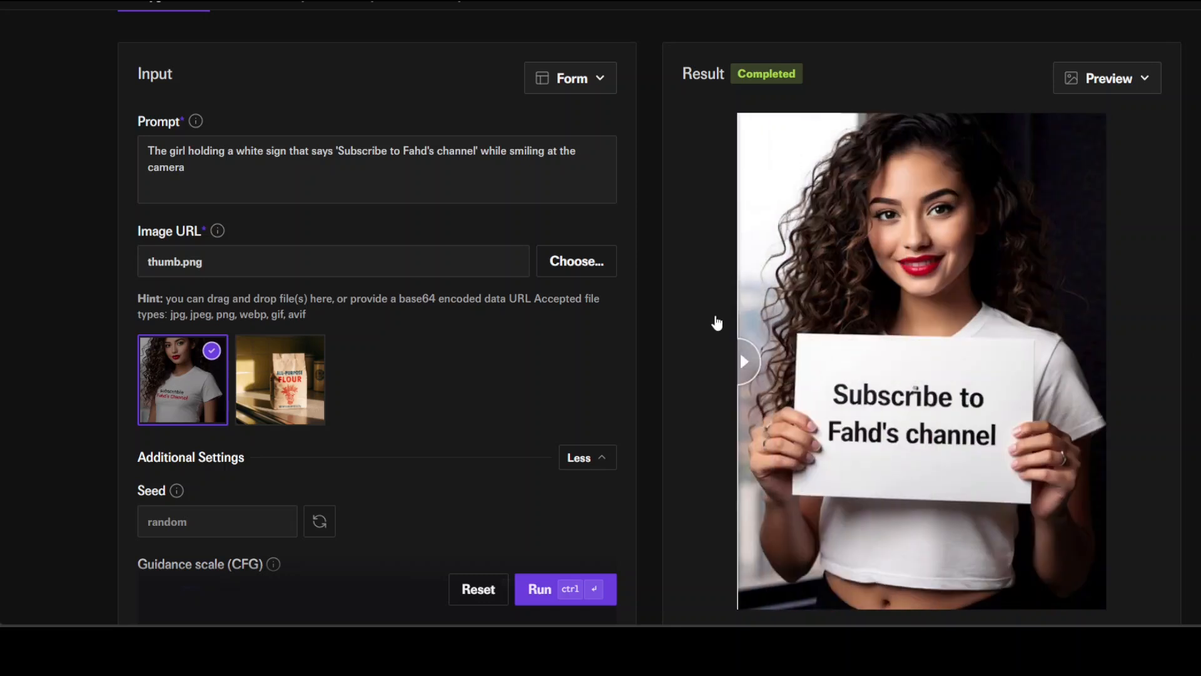
mouse_move(968, 416)
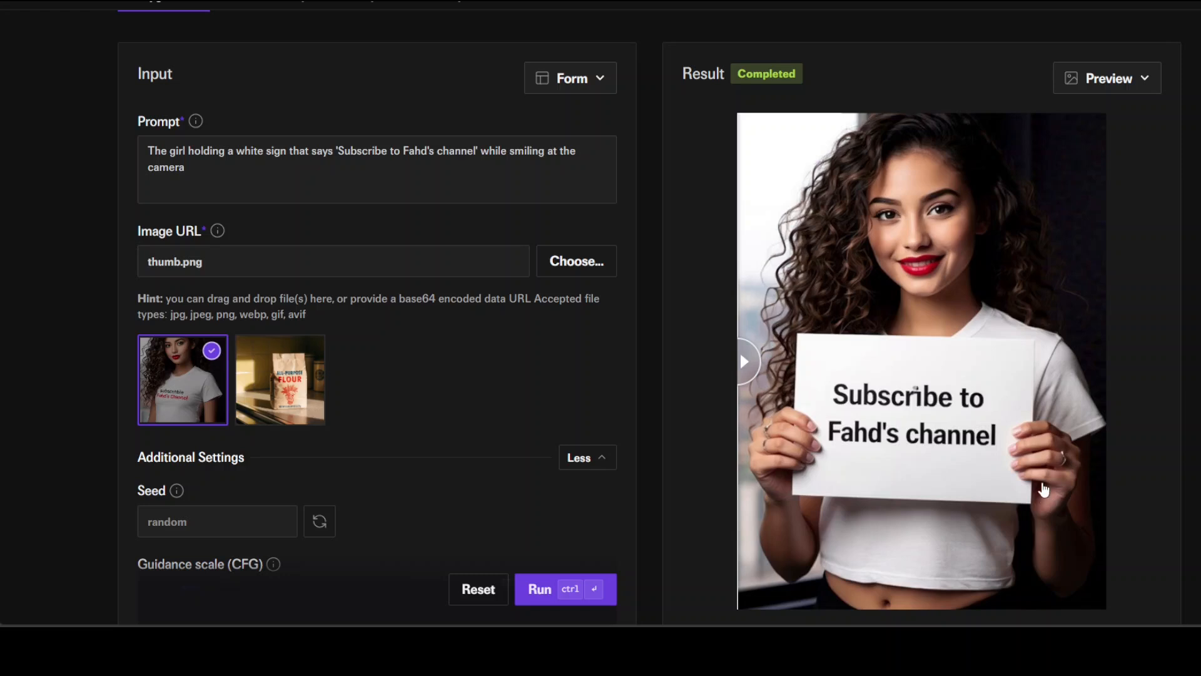
mouse_move(749, 362)
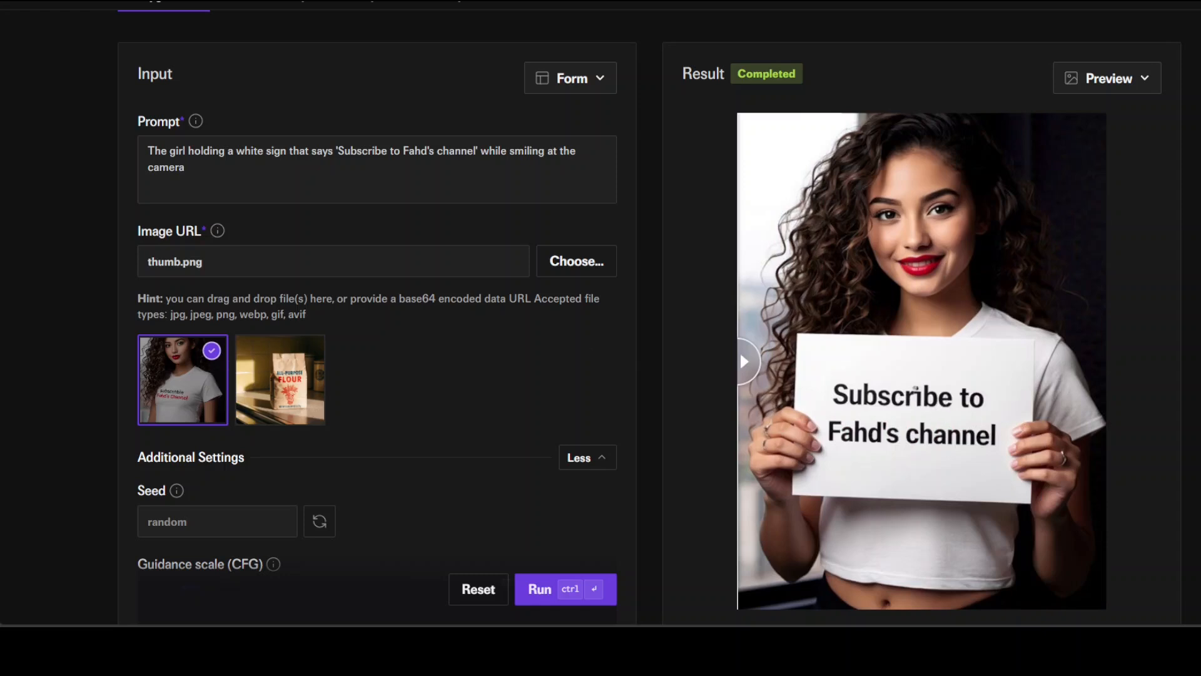
scroll(up, 3)
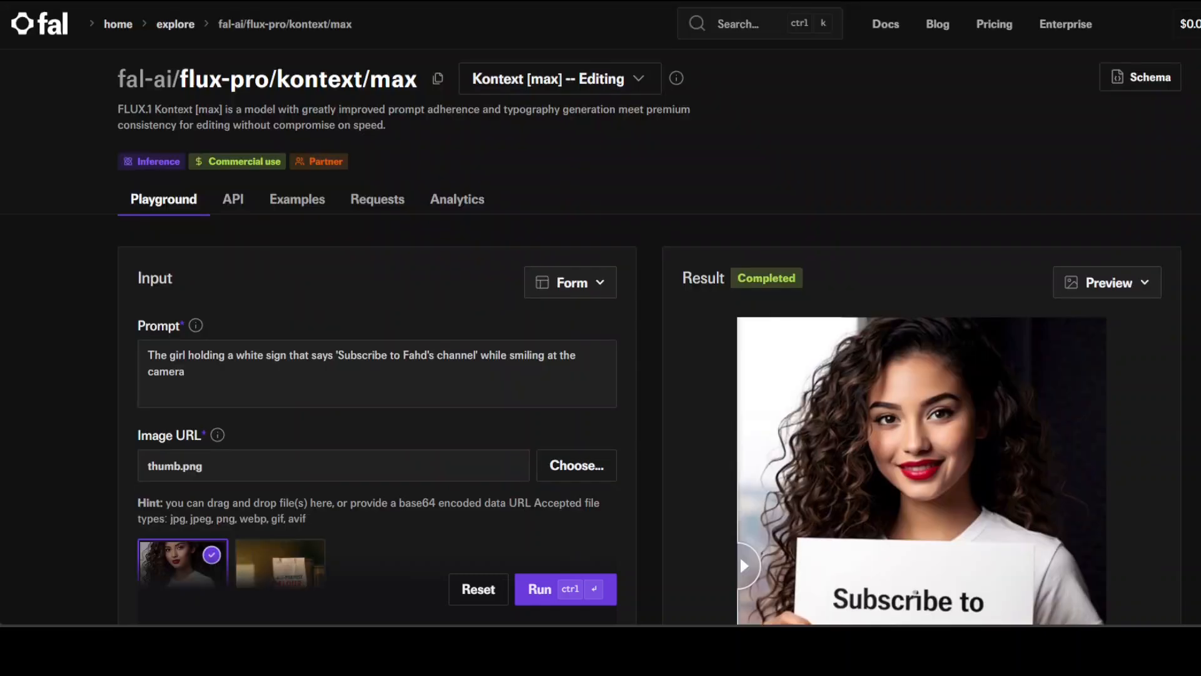
scroll(down, 3)
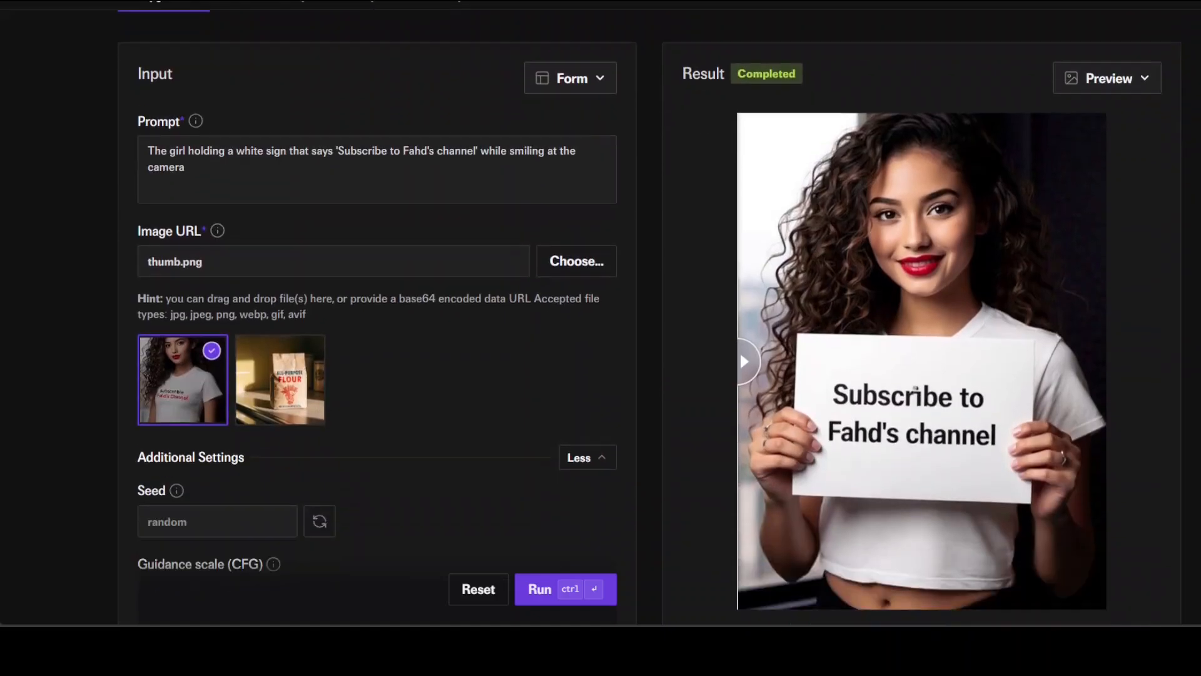
scroll(down, 3)
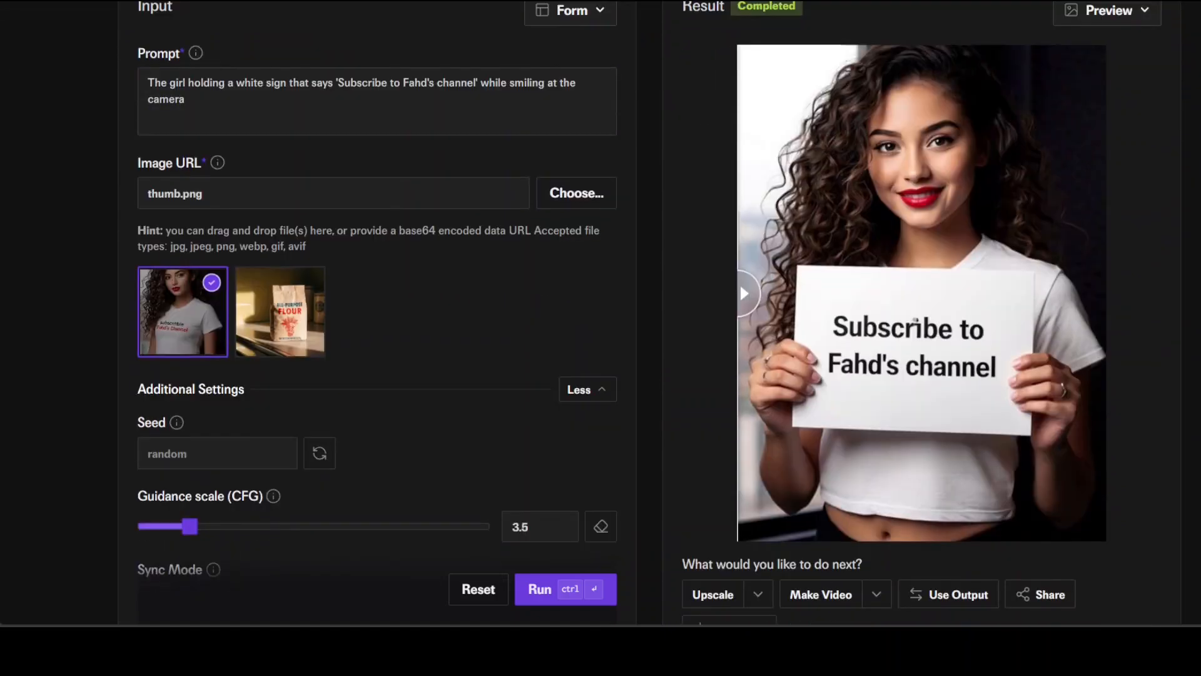
scroll(up, 3)
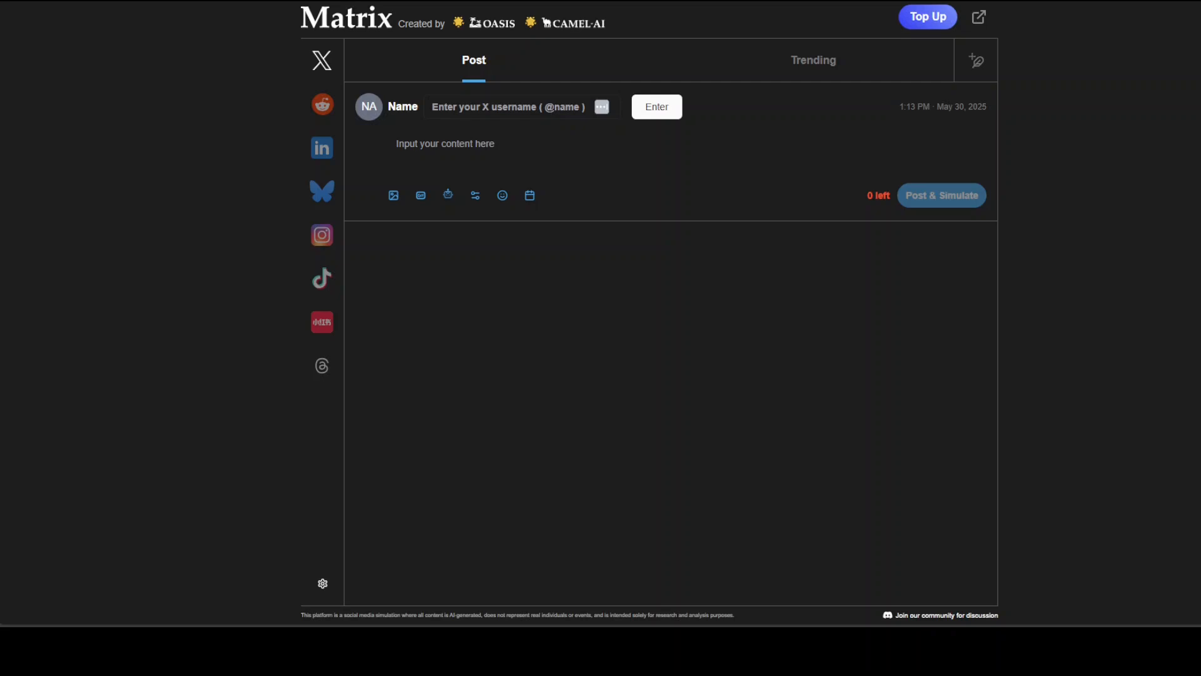
mouse_move(224, 225)
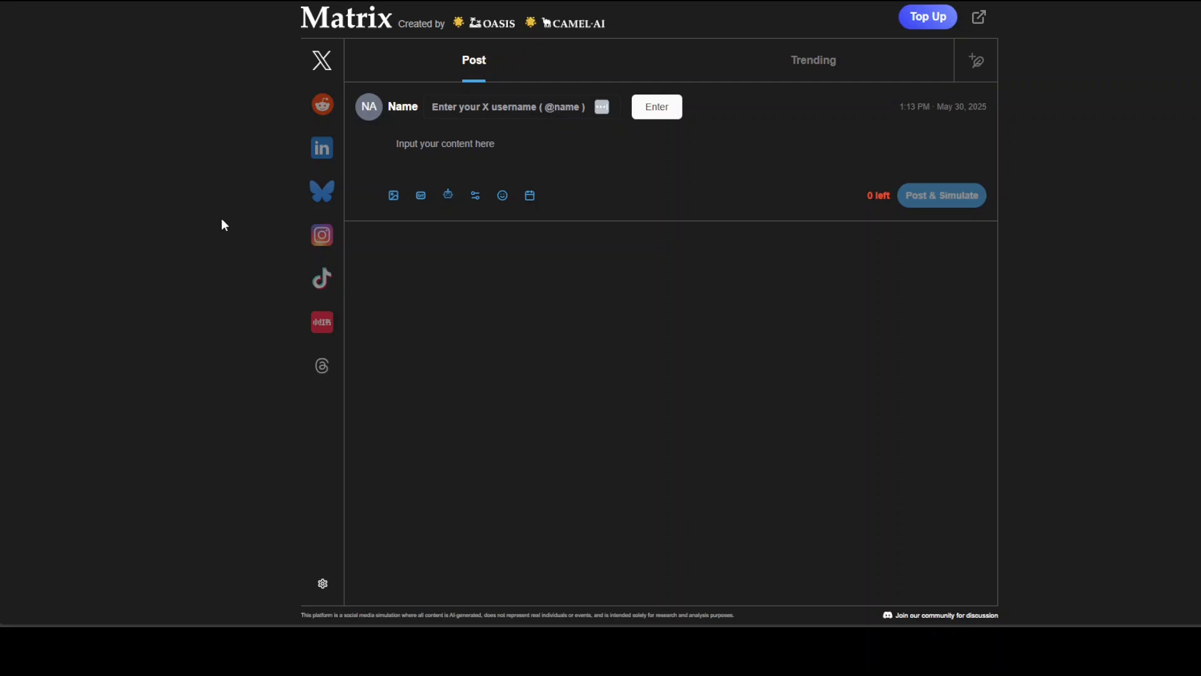